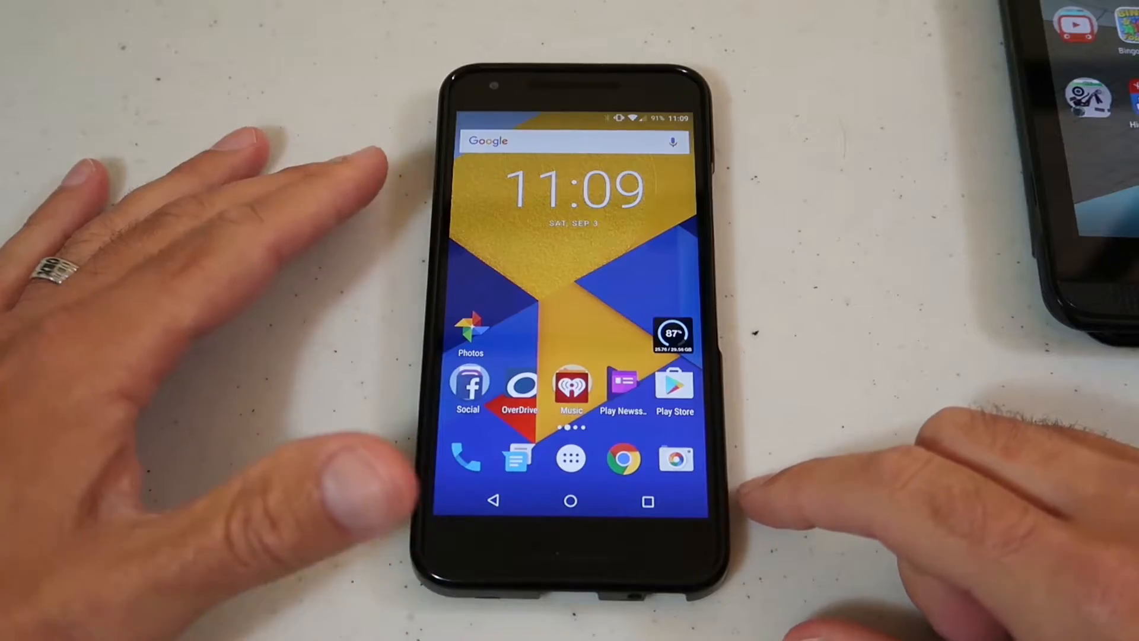
Check About phone (PureNexus ROM, Android 6.0.1) and return to the main settings list
{"action": "left_click_drag", "start_coordinate": [575, 120], "coordinate": [574, 327]}
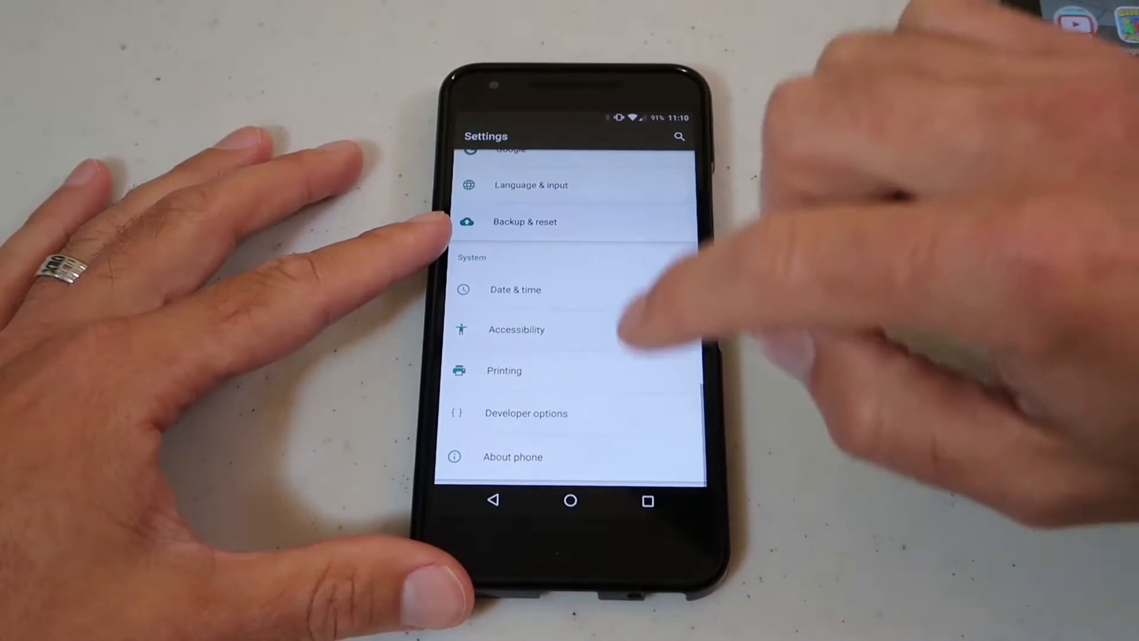
{"action": "left_click", "coordinate": [513, 456]}
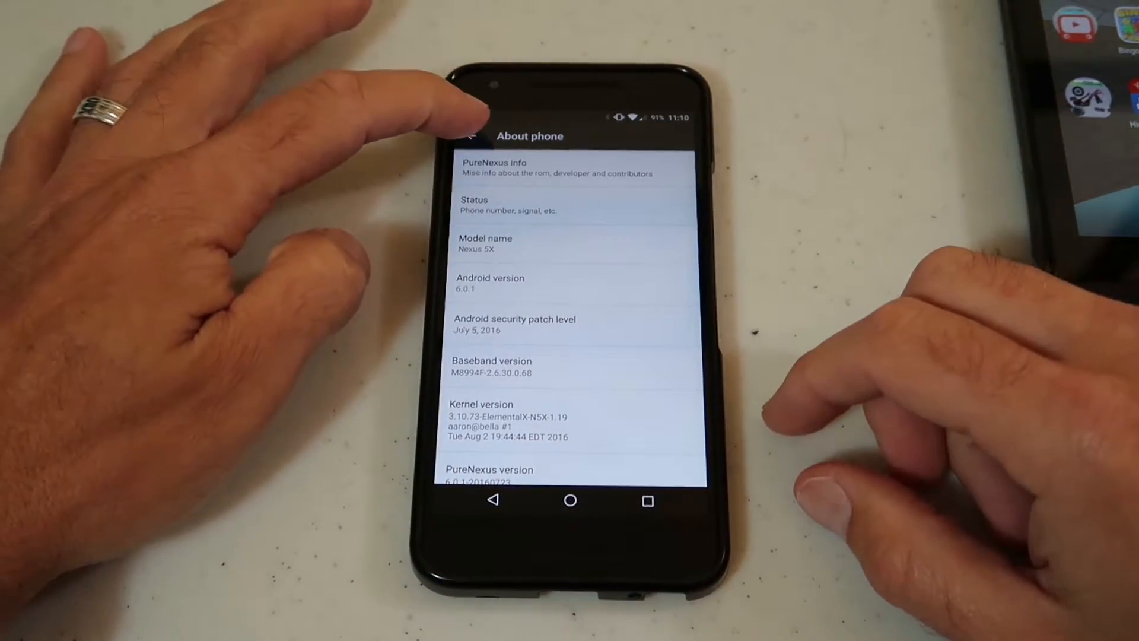
{"action": "left_click", "coordinate": [468, 135]}
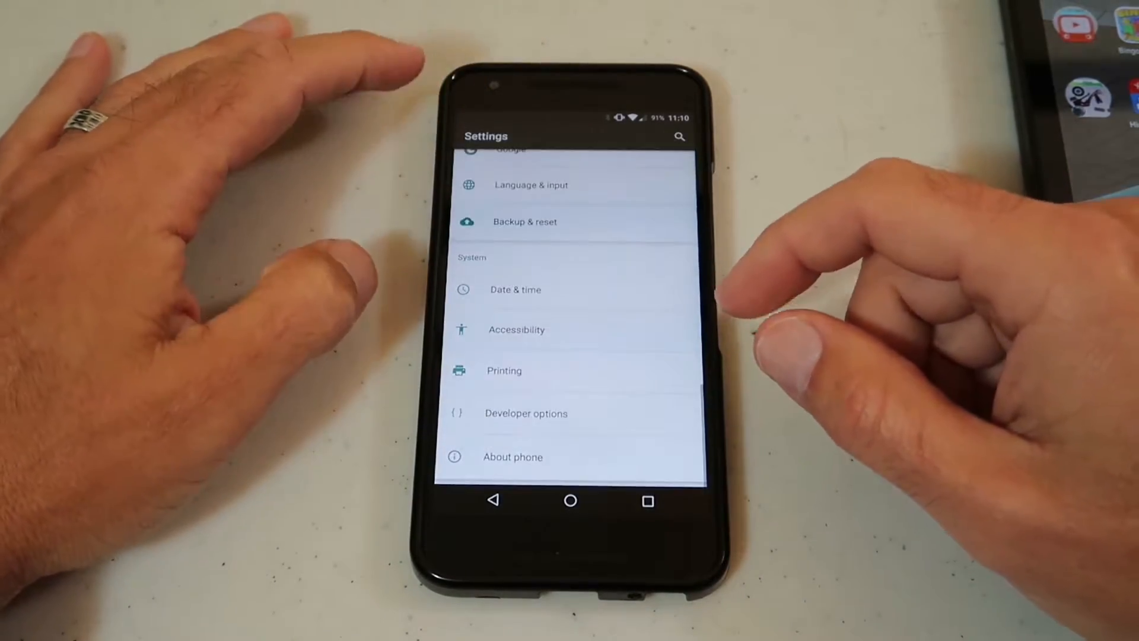
{"action": "scroll", "scroll_direction": "down", "scroll_amount": 3}
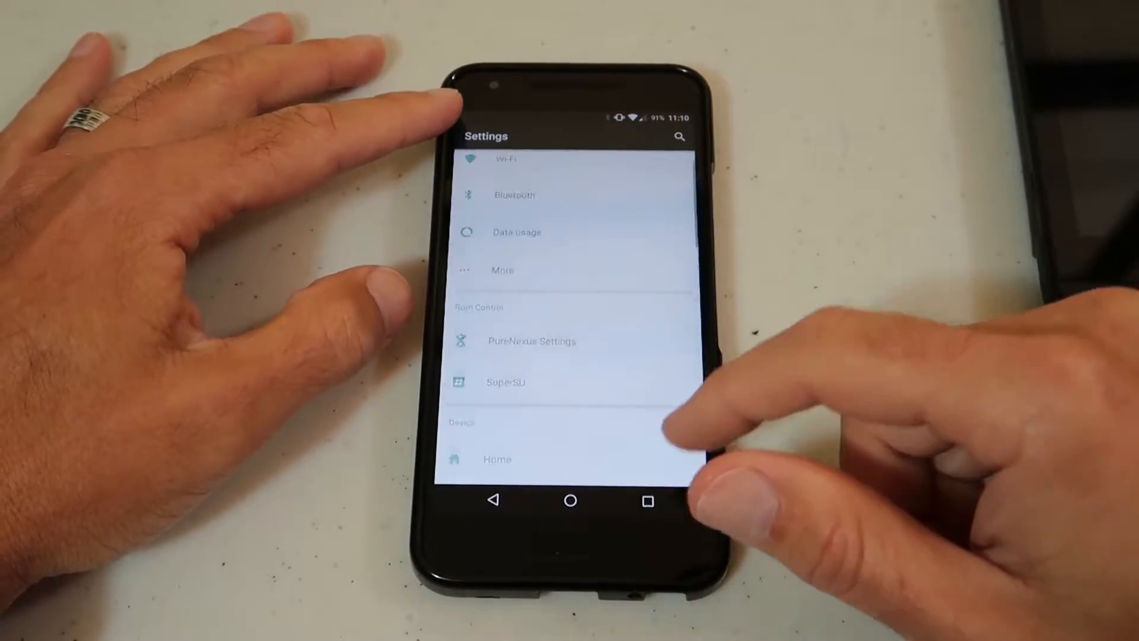
{"action": "left_click", "coordinate": [502, 270]}
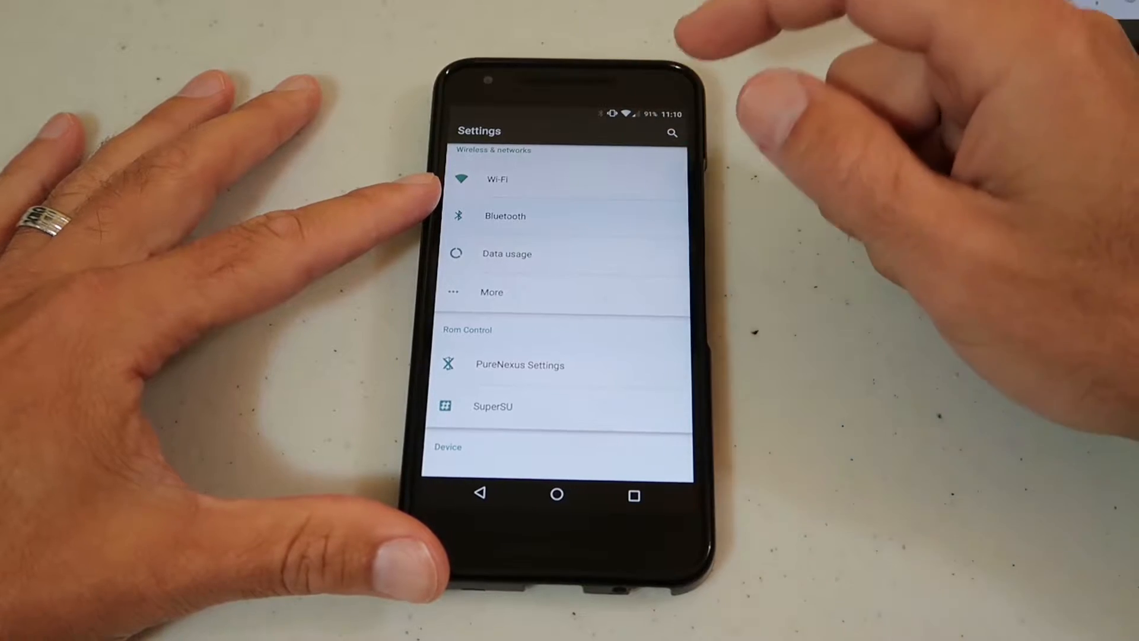
Show the Apps list of installed applications with their storage sizes
{"action": "scroll", "scroll_direction": "down", "scroll_amount": 3}
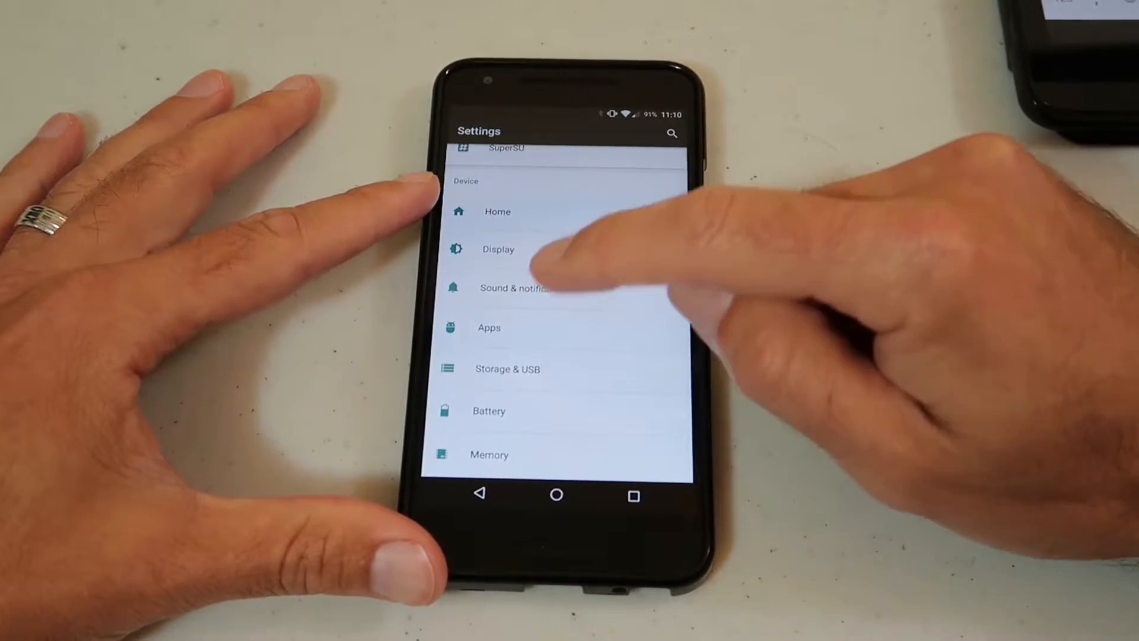
{"action": "mouse_move", "coordinate": [596, 319]}
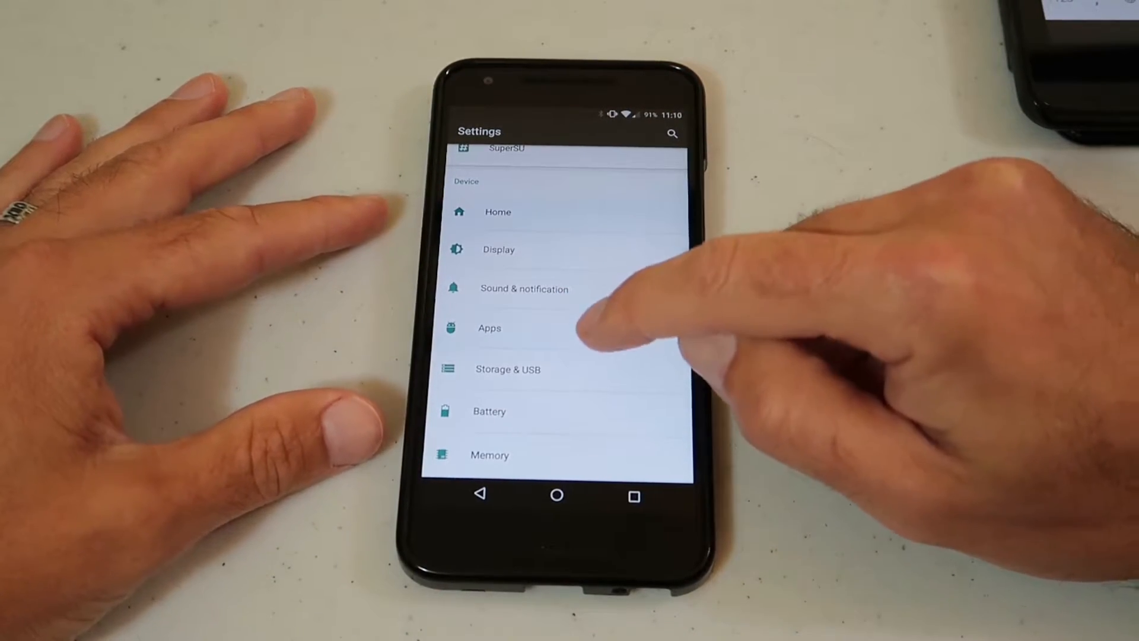
{"action": "left_click", "coordinate": [490, 328]}
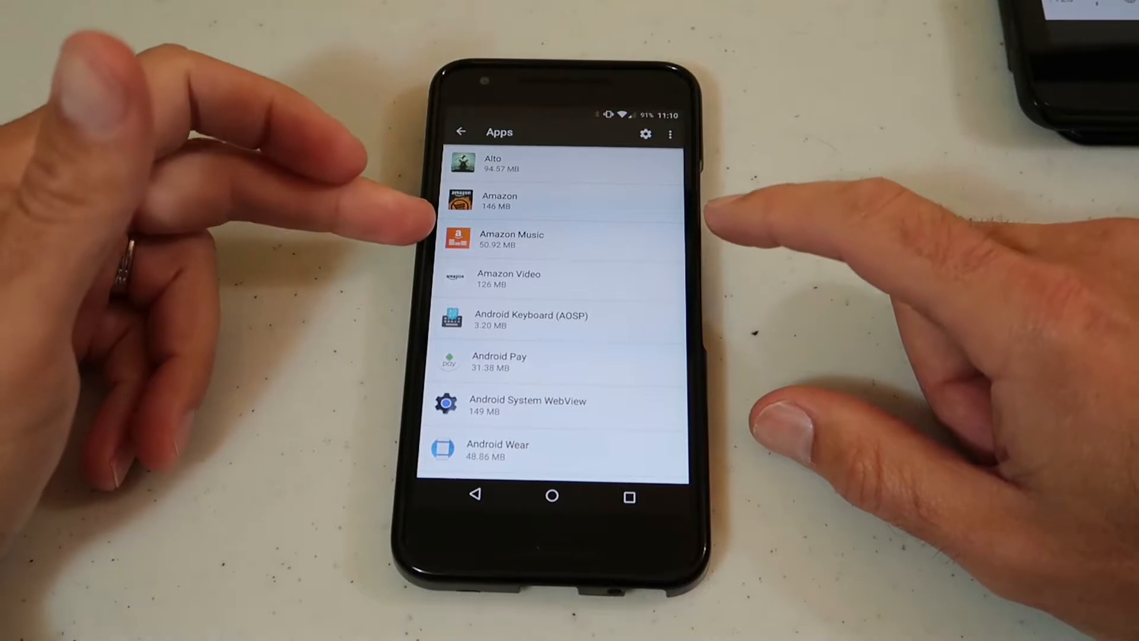
{"action": "mouse_move", "coordinate": [712, 232]}
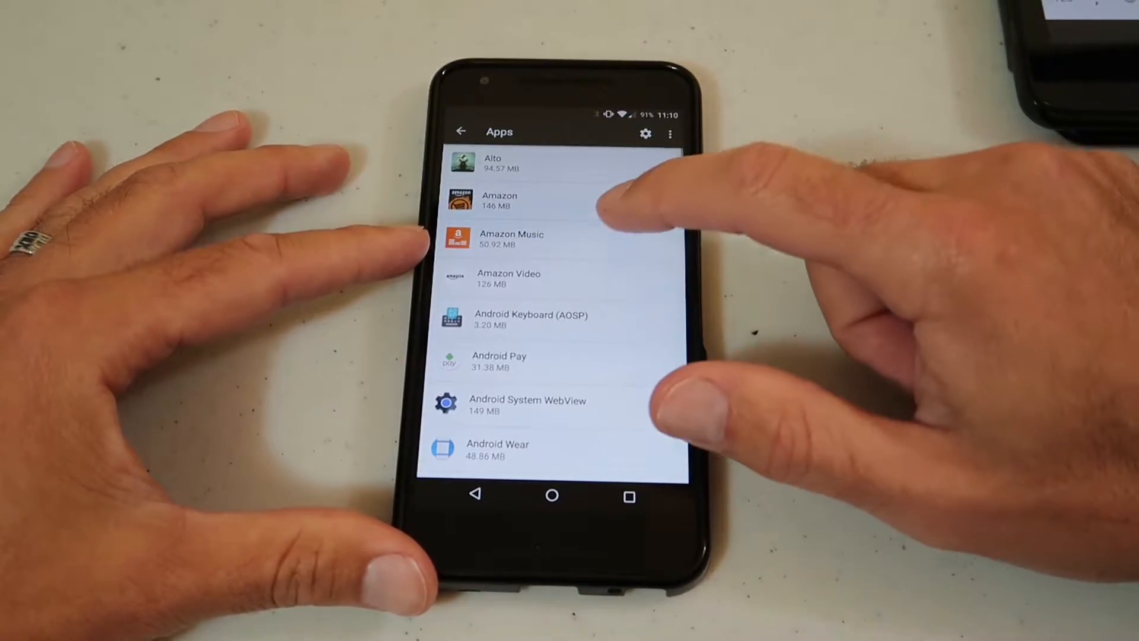
Clear Amazon Music's 28.86 MB cache down to 12 KB and return to its app info
{"action": "left_click", "coordinate": [512, 238]}
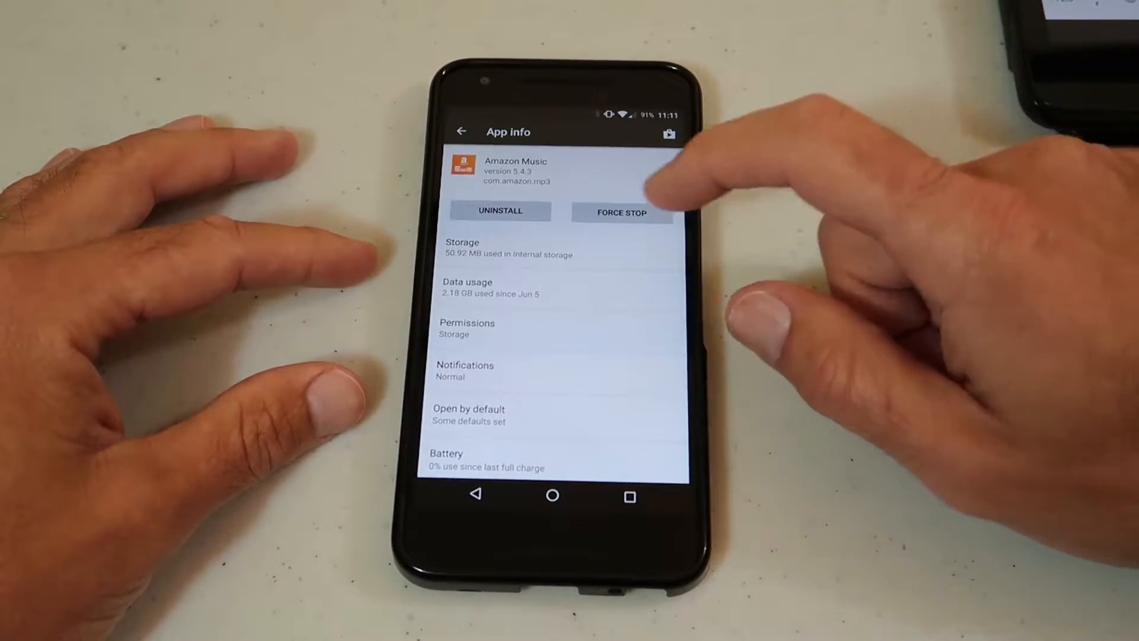
{"action": "left_click", "coordinate": [462, 248]}
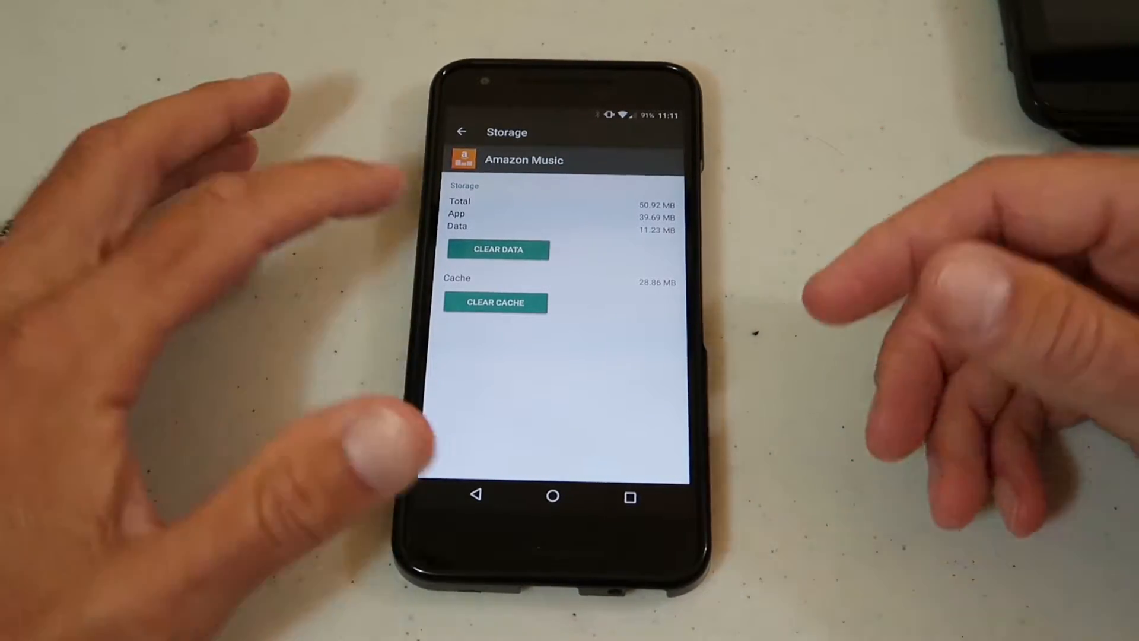
{"action": "left_click", "coordinate": [495, 303]}
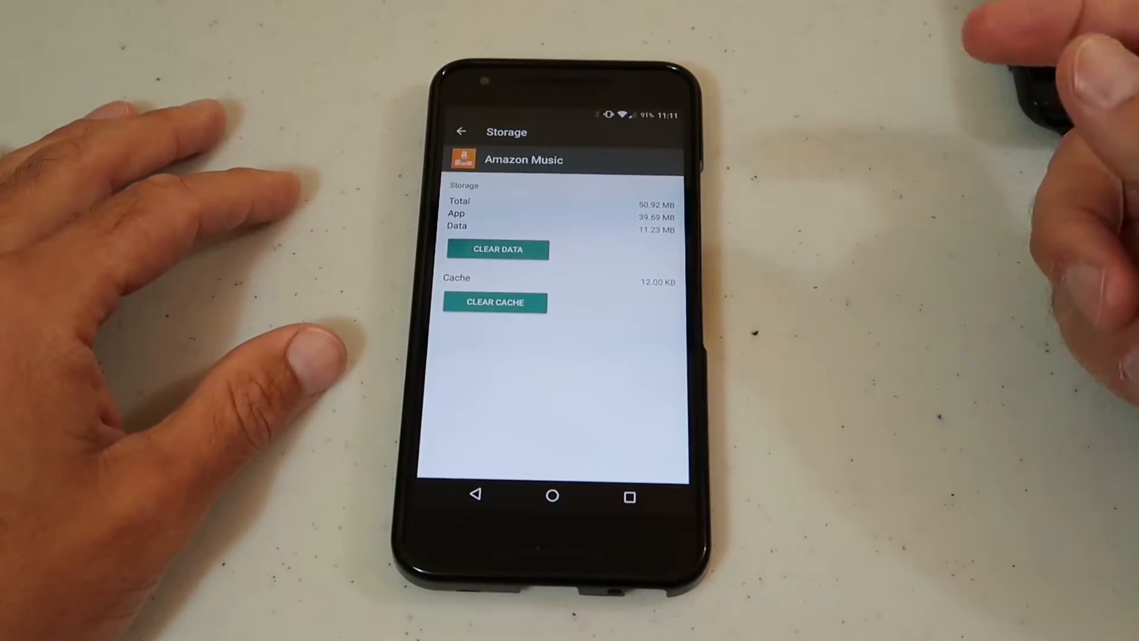
{"action": "left_click", "coordinate": [461, 132]}
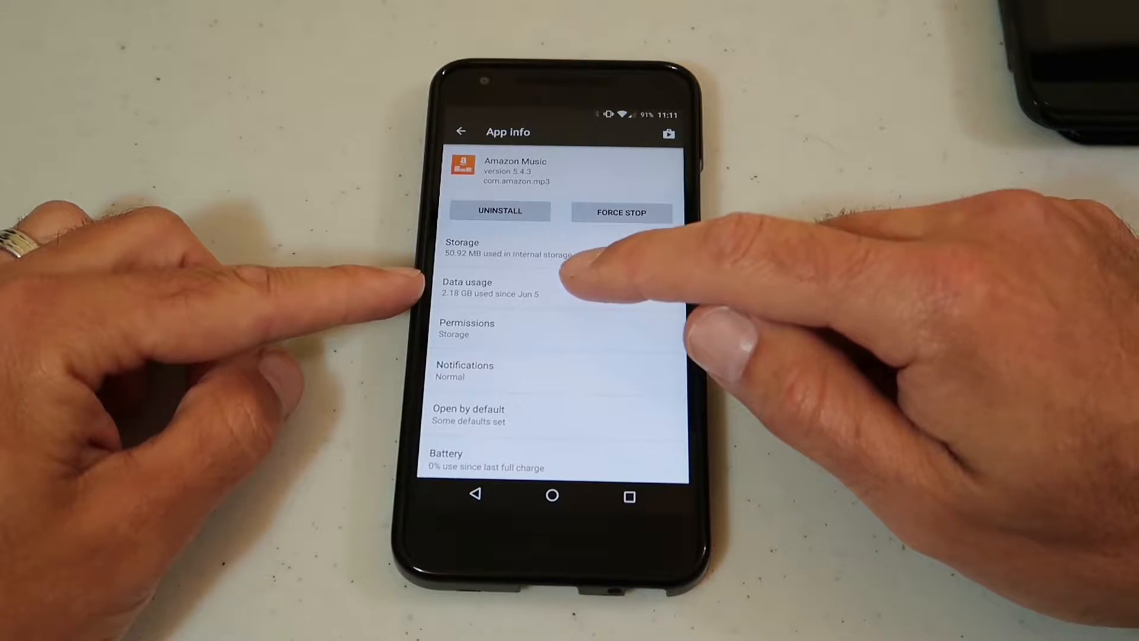
{"action": "left_click", "coordinate": [468, 287]}
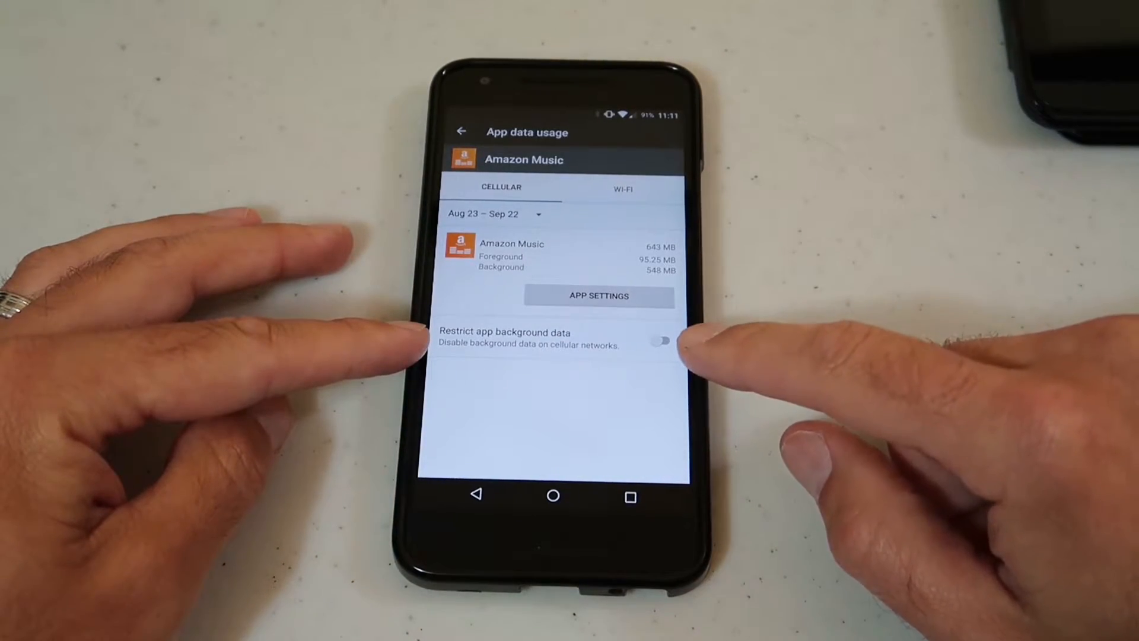
{"action": "left_click", "coordinate": [659, 342]}
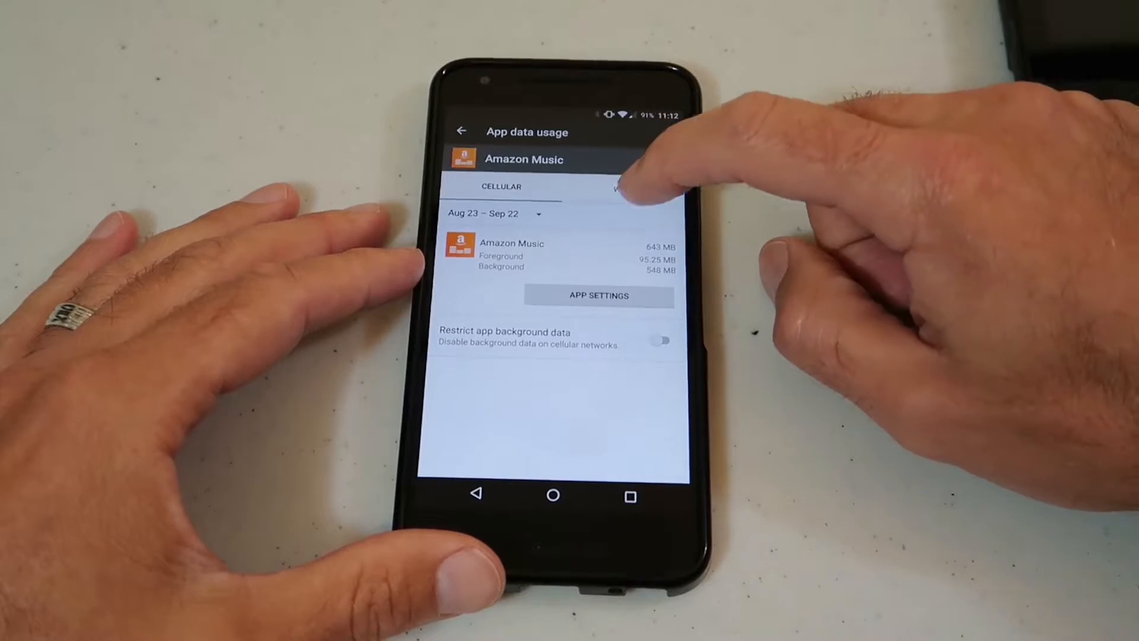
{"action": "left_click", "coordinate": [623, 186]}
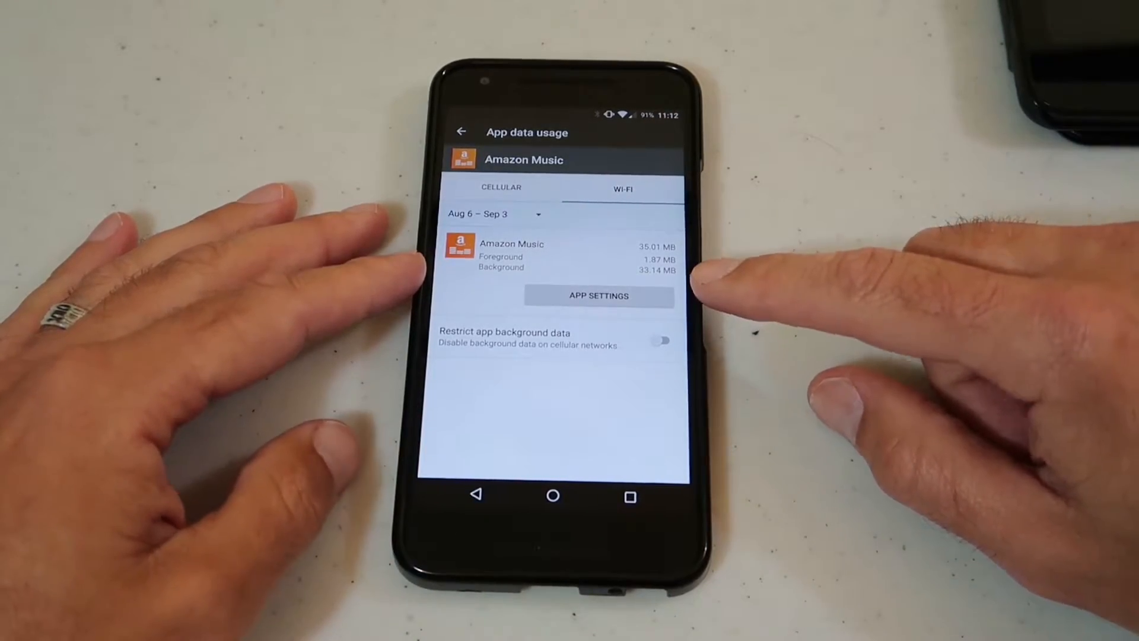
{"action": "left_click", "coordinate": [500, 188]}
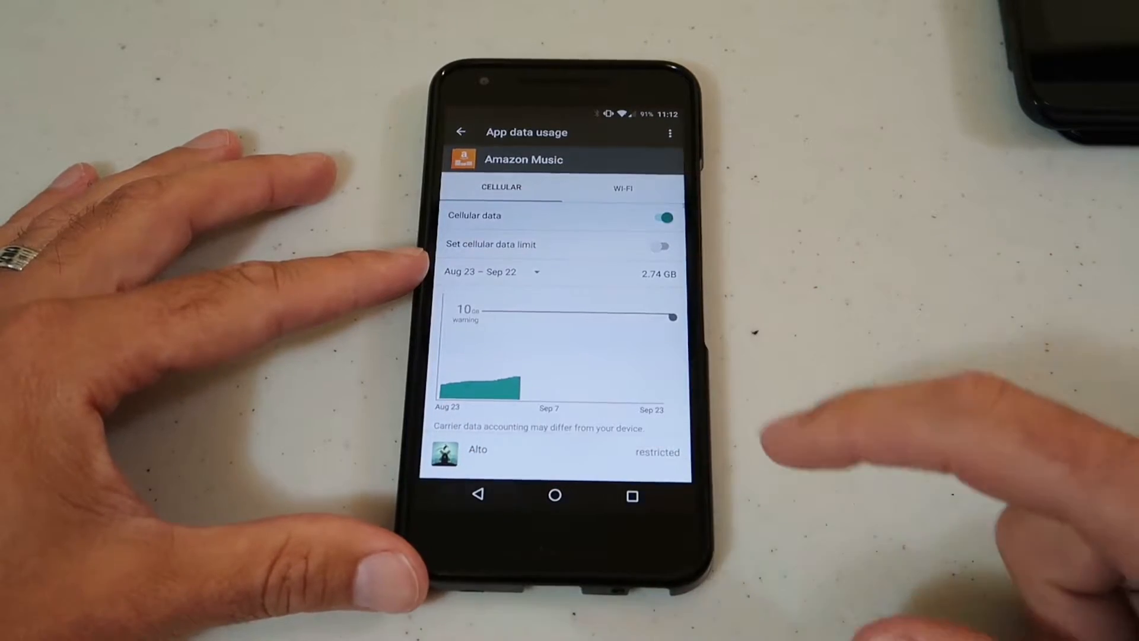
{"action": "left_click", "coordinate": [460, 131]}
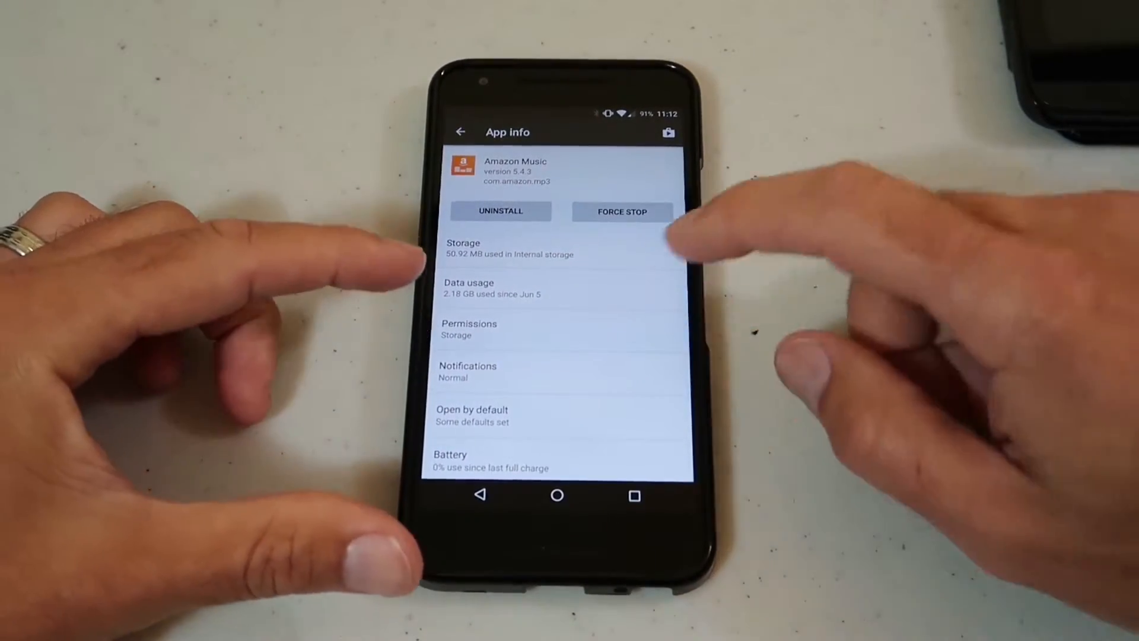
Return to the installed apps list, glancing at the Configure apps options twice
{"action": "left_click", "coordinate": [469, 328]}
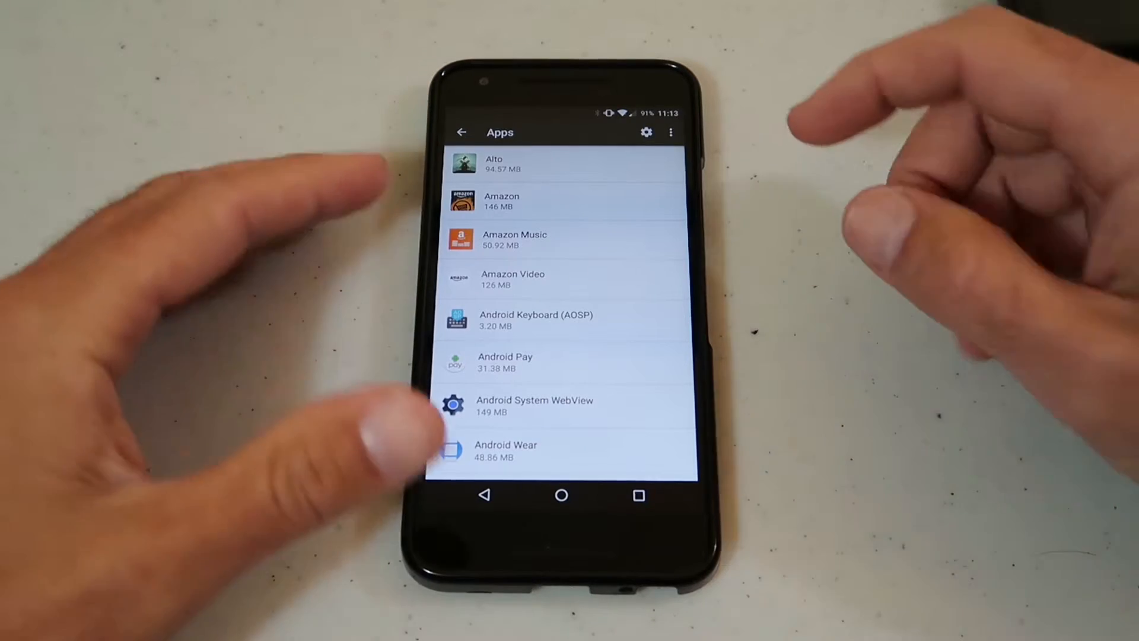
{"action": "left_click", "coordinate": [646, 131]}
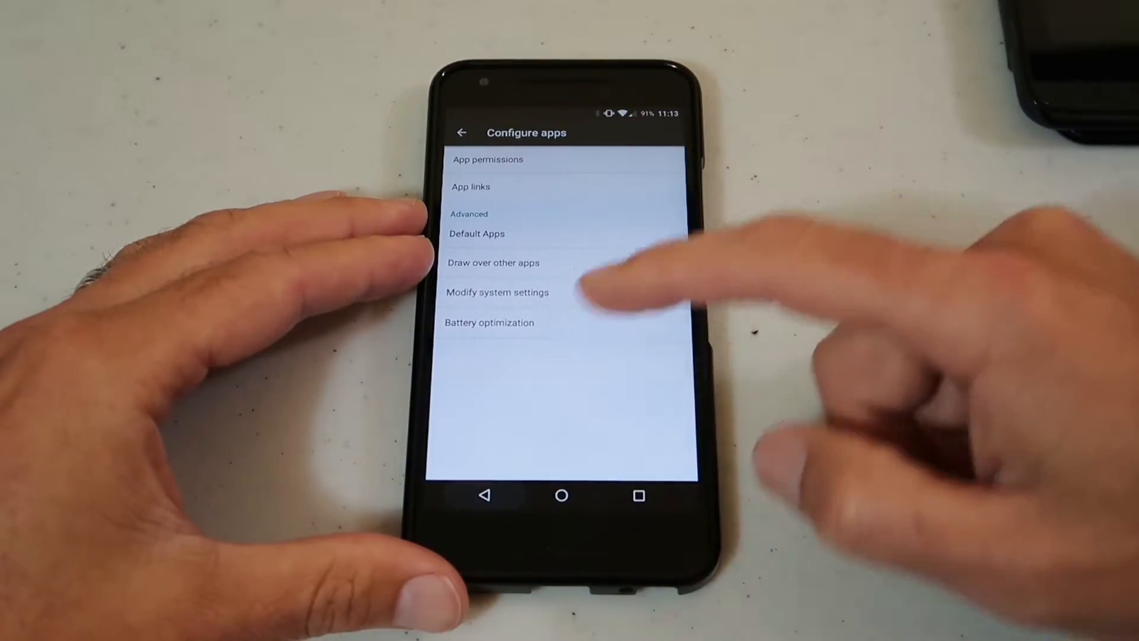
{"action": "left_click", "coordinate": [461, 131]}
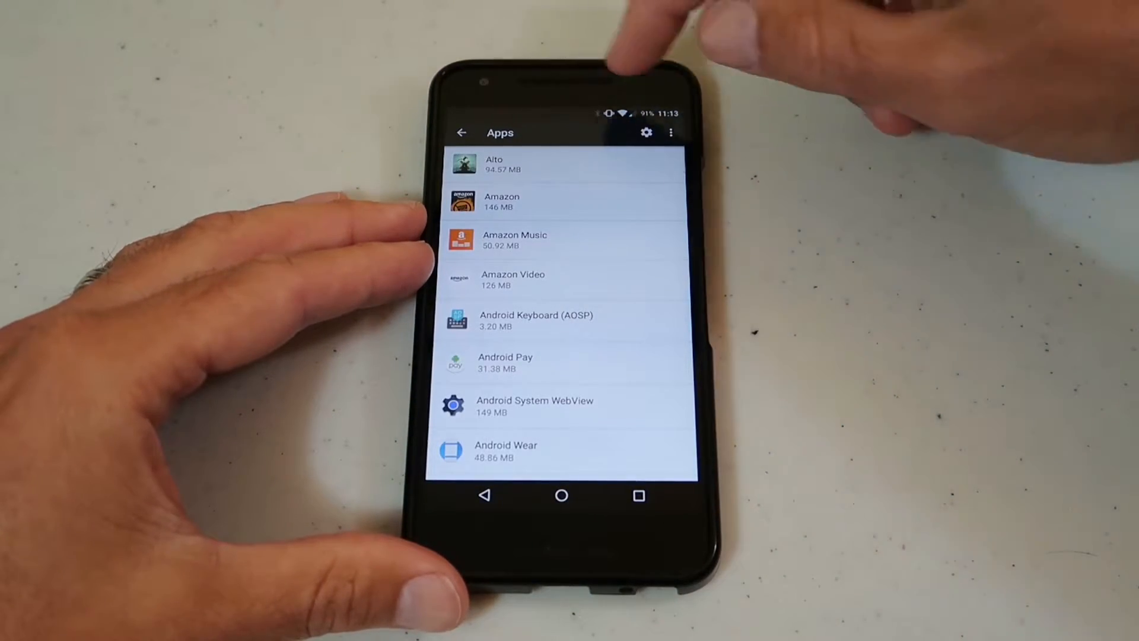
{"action": "left_click", "coordinate": [646, 132]}
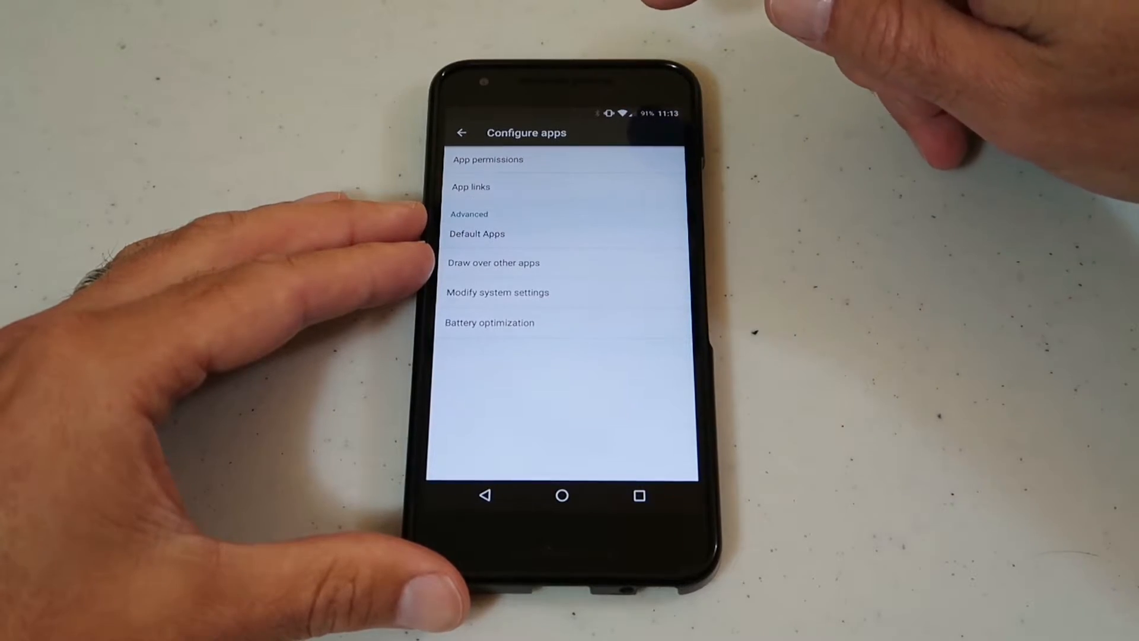
{"action": "left_click", "coordinate": [488, 159]}
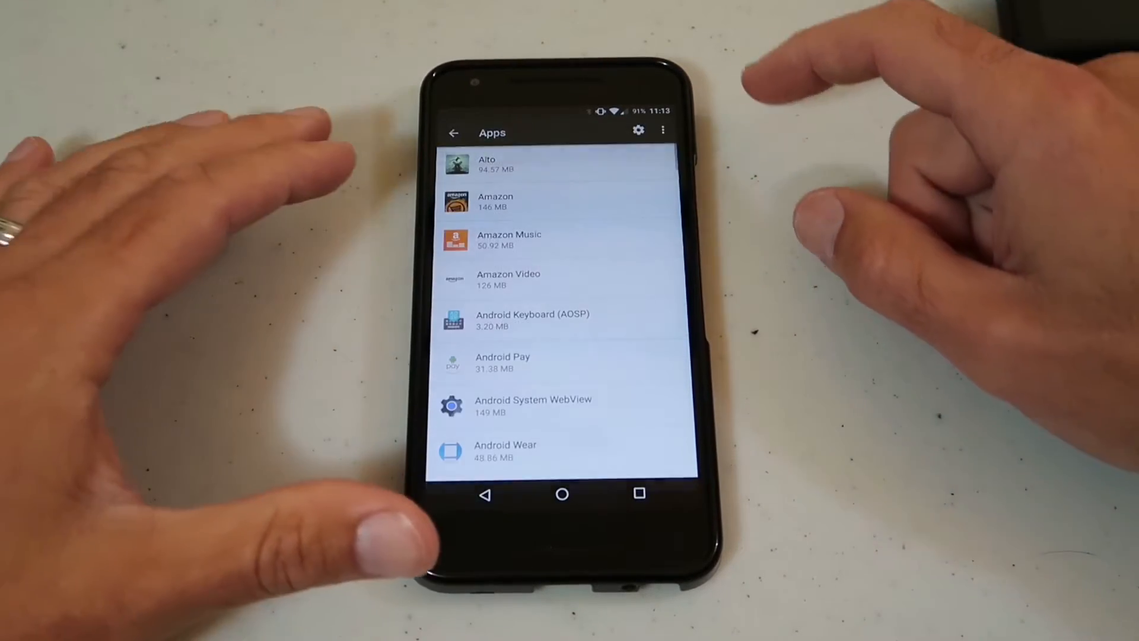
{"action": "left_click", "coordinate": [510, 240]}
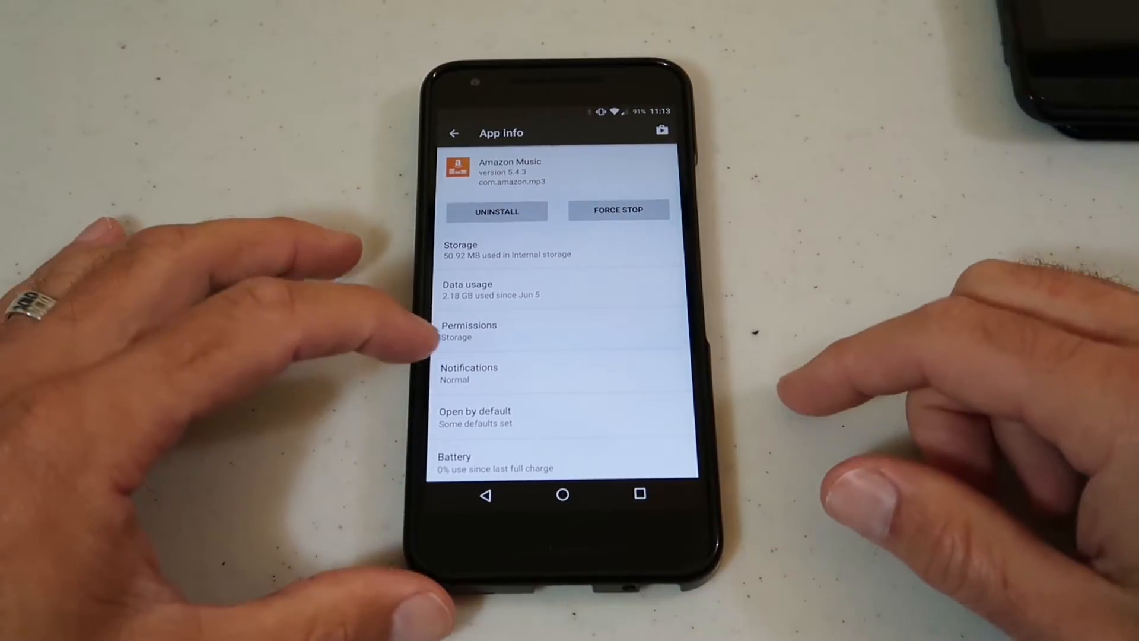
{"action": "left_click", "coordinate": [469, 373]}
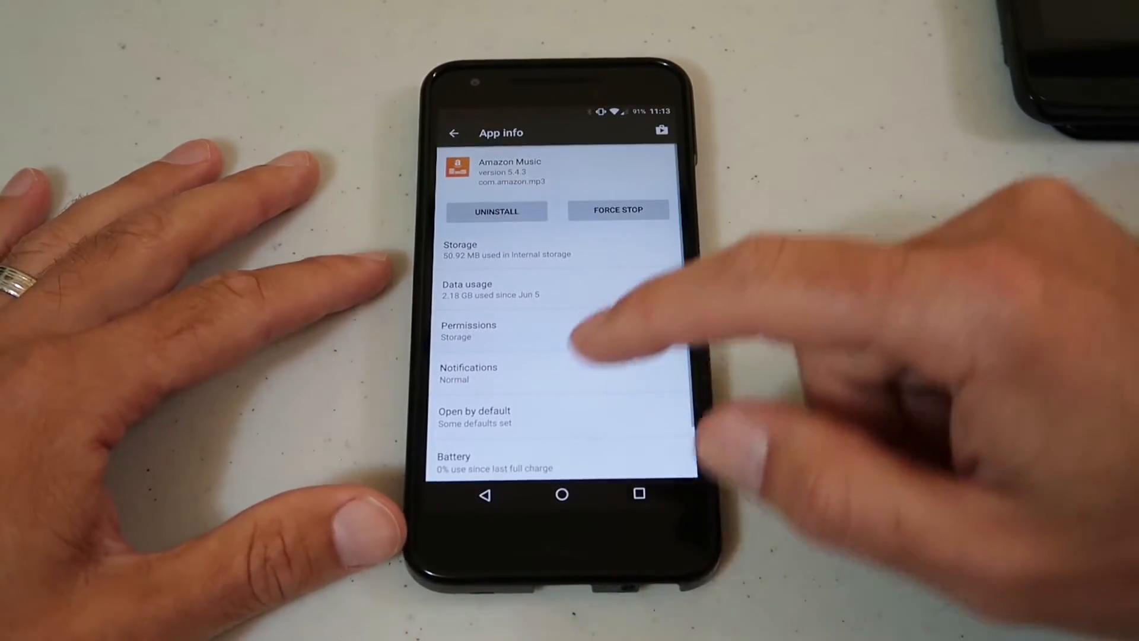
{"action": "mouse_move", "coordinate": [617, 327]}
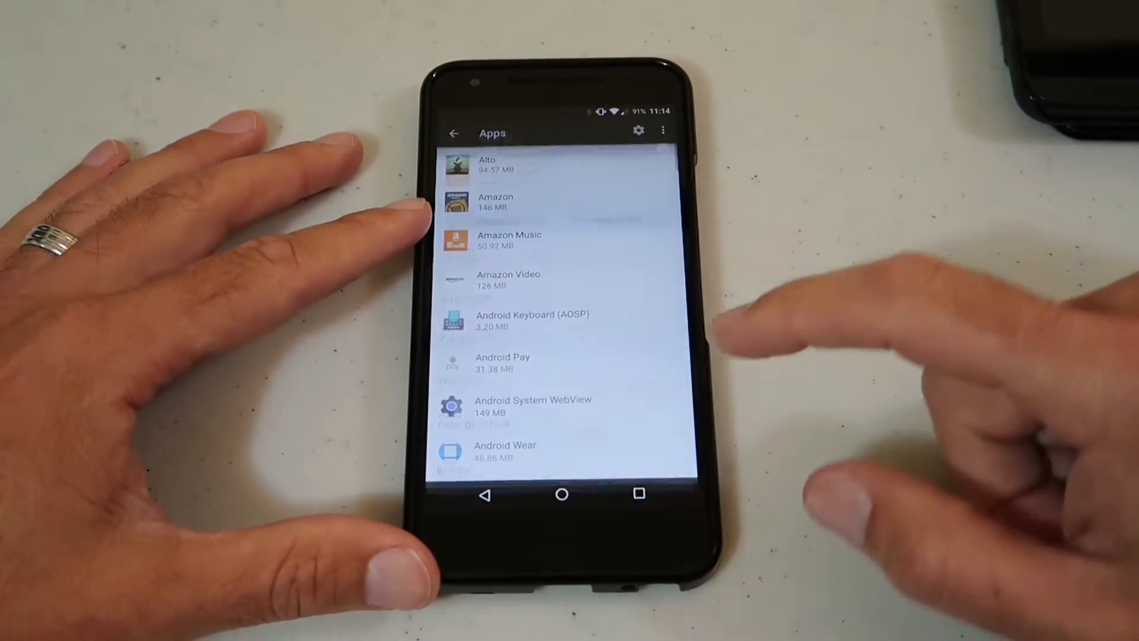
{"action": "scroll", "scroll_direction": "down", "scroll_amount": 3}
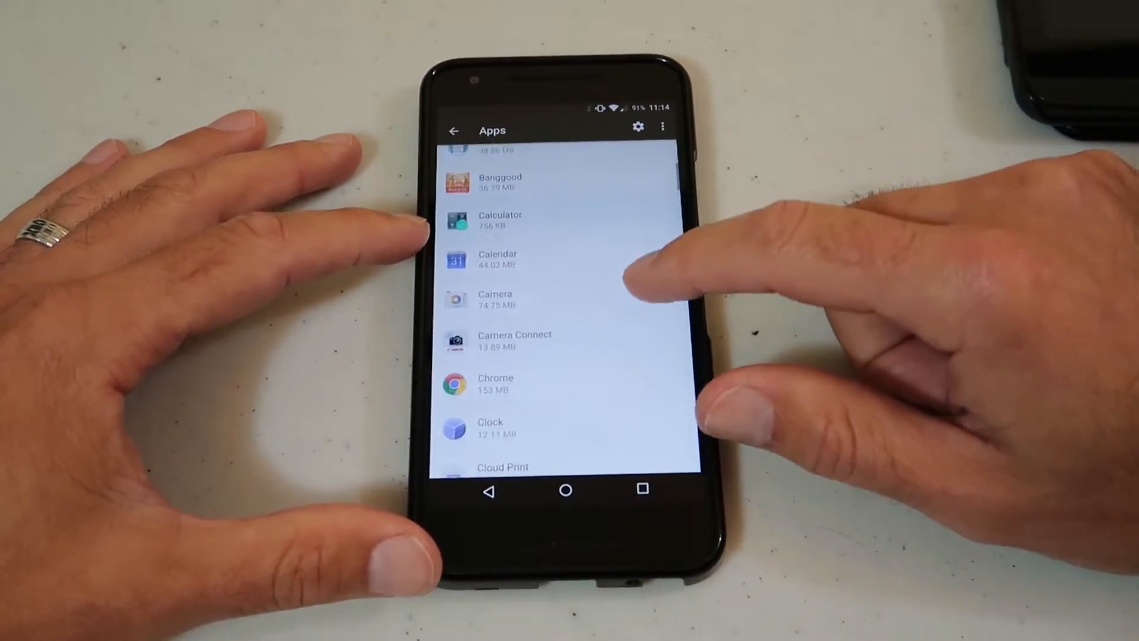
{"action": "scroll", "scroll_direction": "down", "scroll_amount": 3}
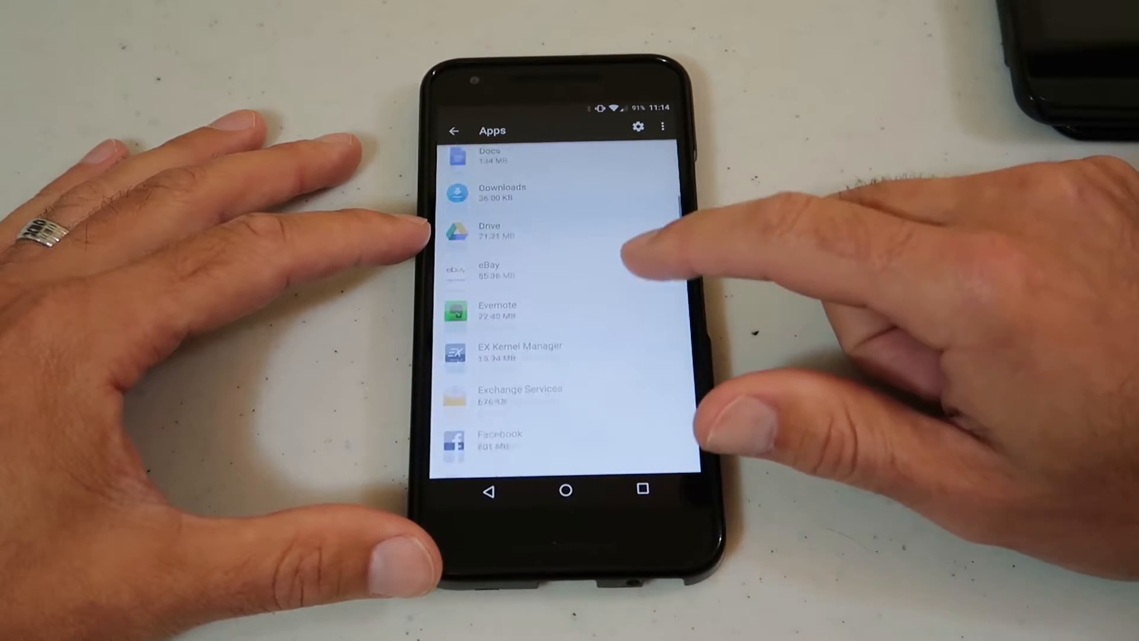
Clear Facebook's 43.88 MB cache and return to the apps list
{"action": "scroll", "scroll_direction": "down", "scroll_amount": 3}
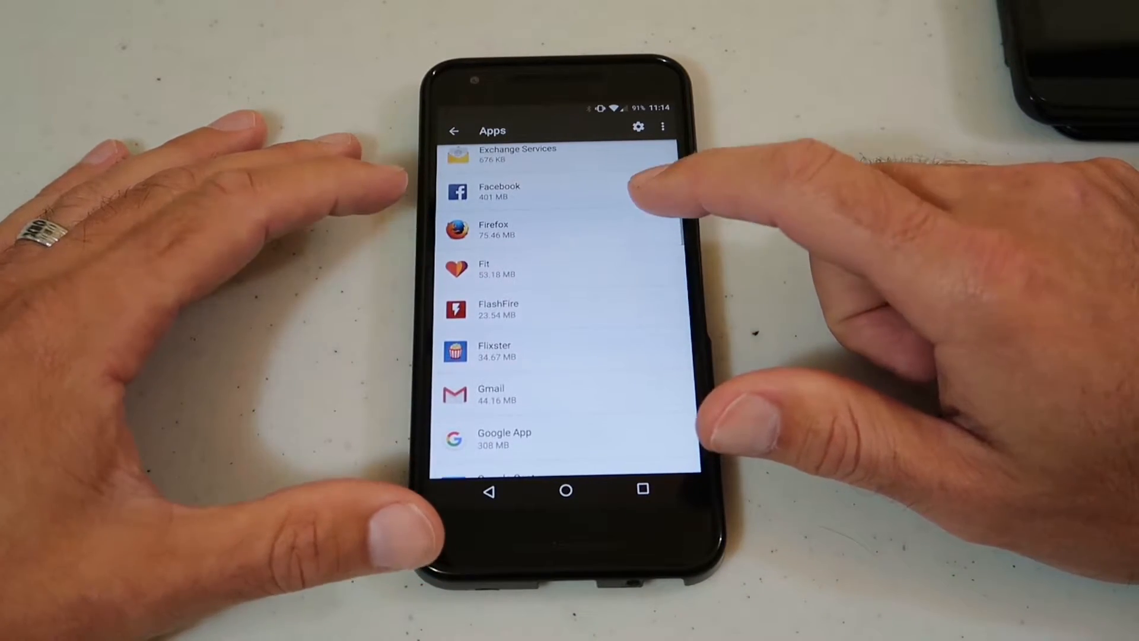
{"action": "scroll", "scroll_direction": "down", "scroll_amount": 3}
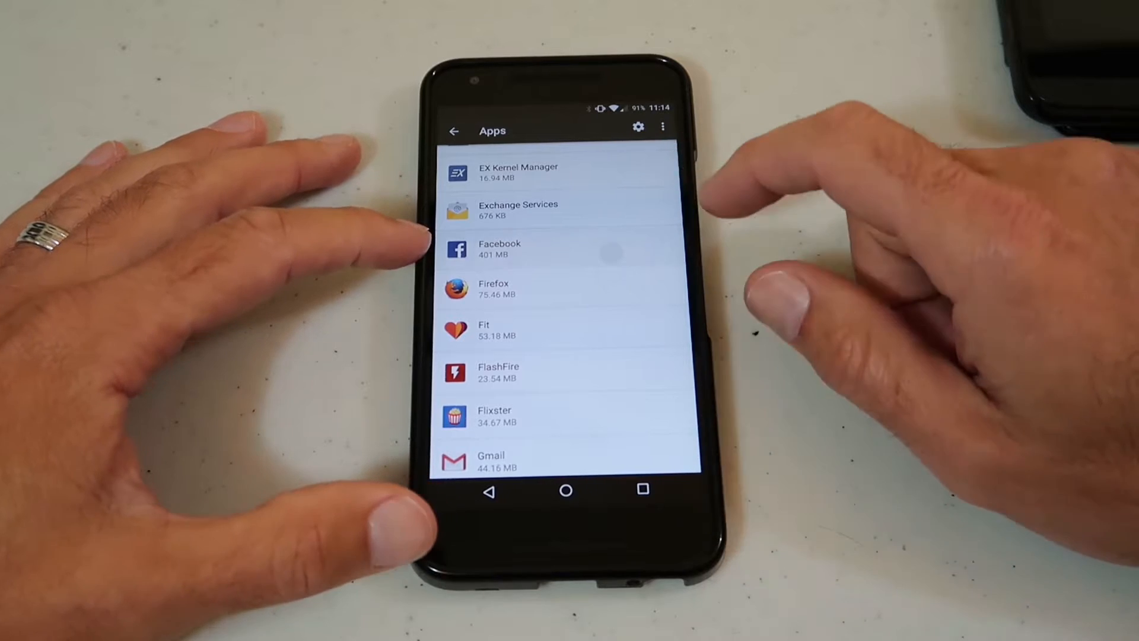
{"action": "left_click", "coordinate": [499, 248]}
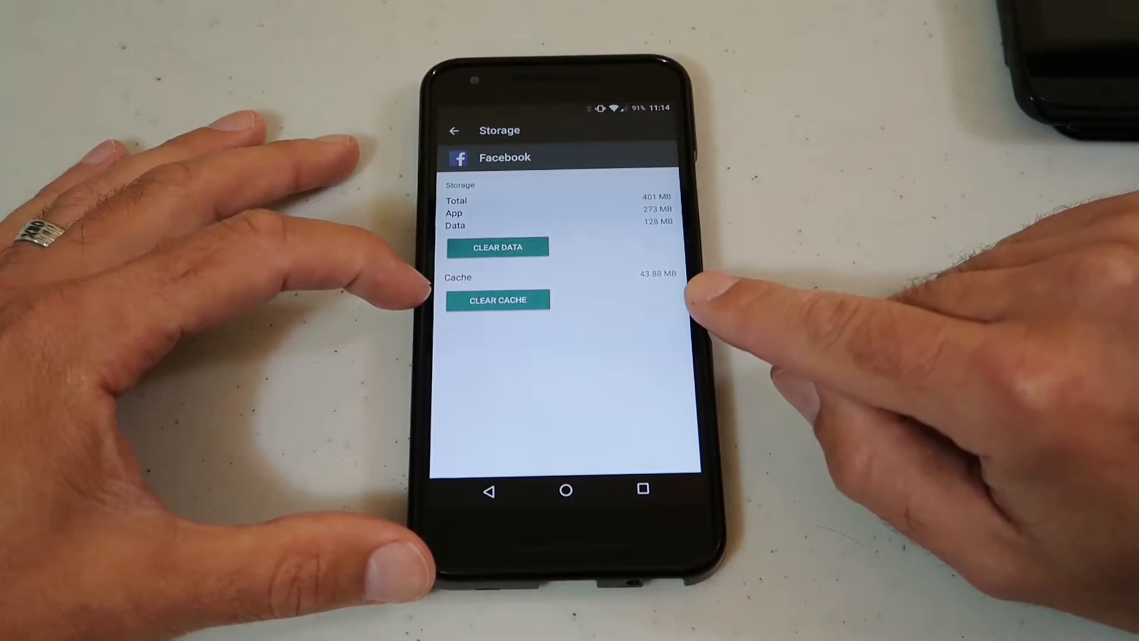
{"action": "left_click", "coordinate": [497, 299]}
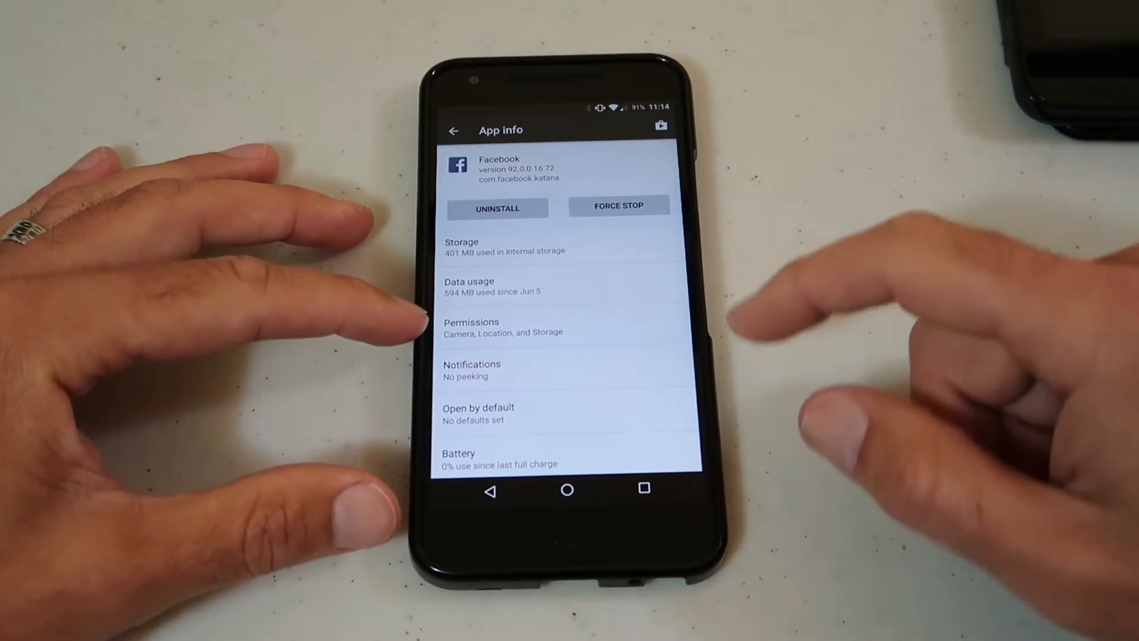
{"action": "left_click", "coordinate": [502, 327]}
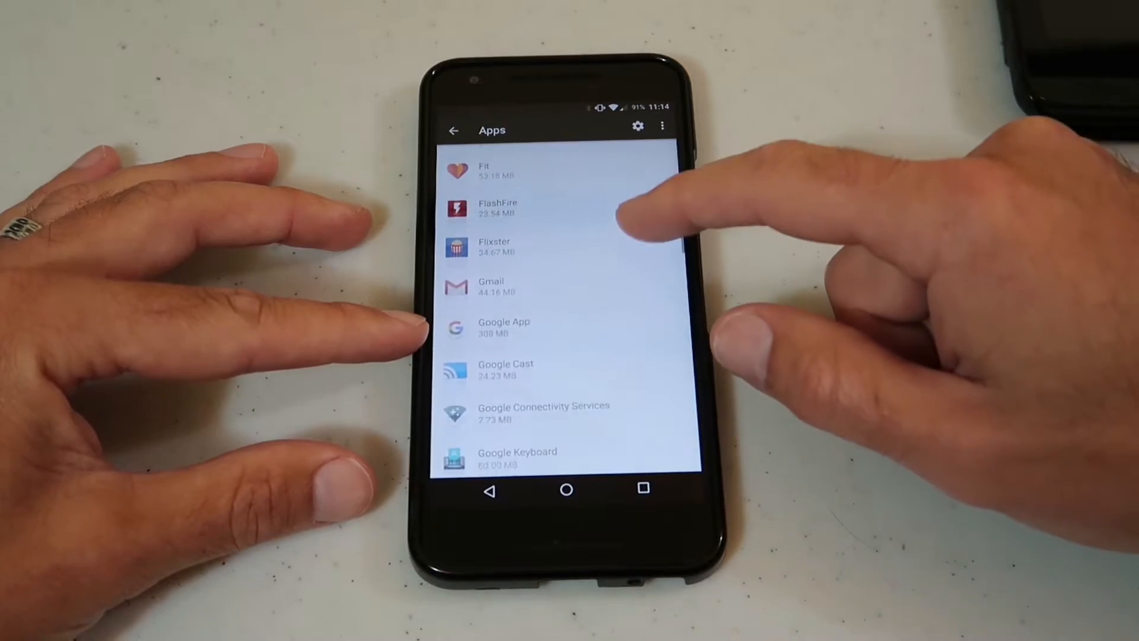
Clear Instagram's 52.80 MB cache down to 12.00 KB and back out to the apps list
{"action": "scroll", "scroll_direction": "down", "scroll_amount": 3}
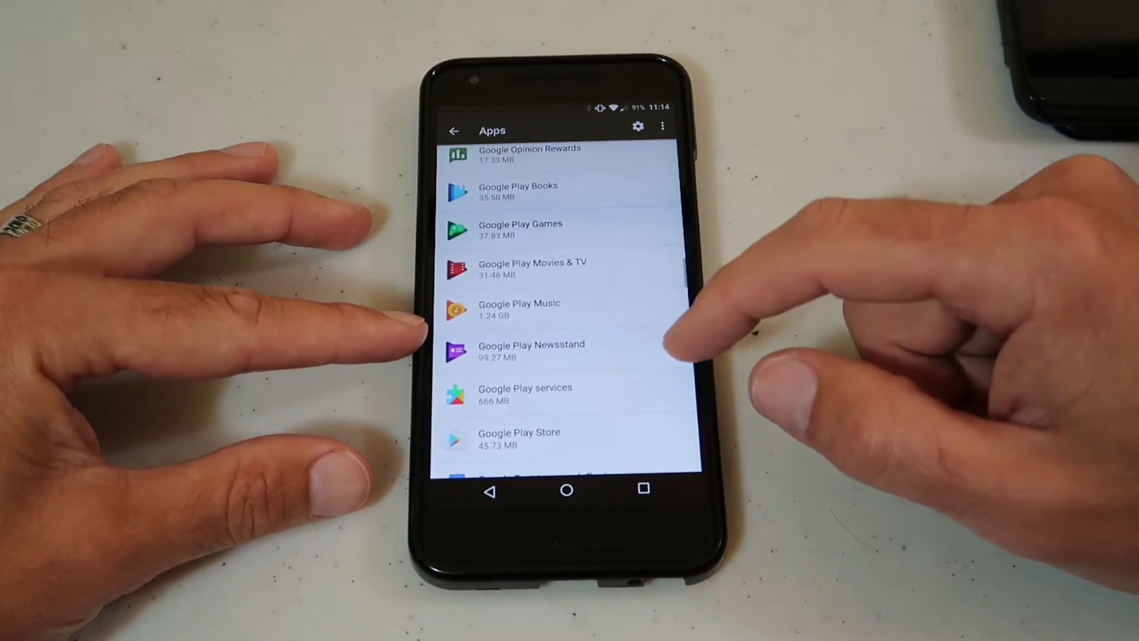
{"action": "scroll", "scroll_direction": "down", "scroll_amount": 3}
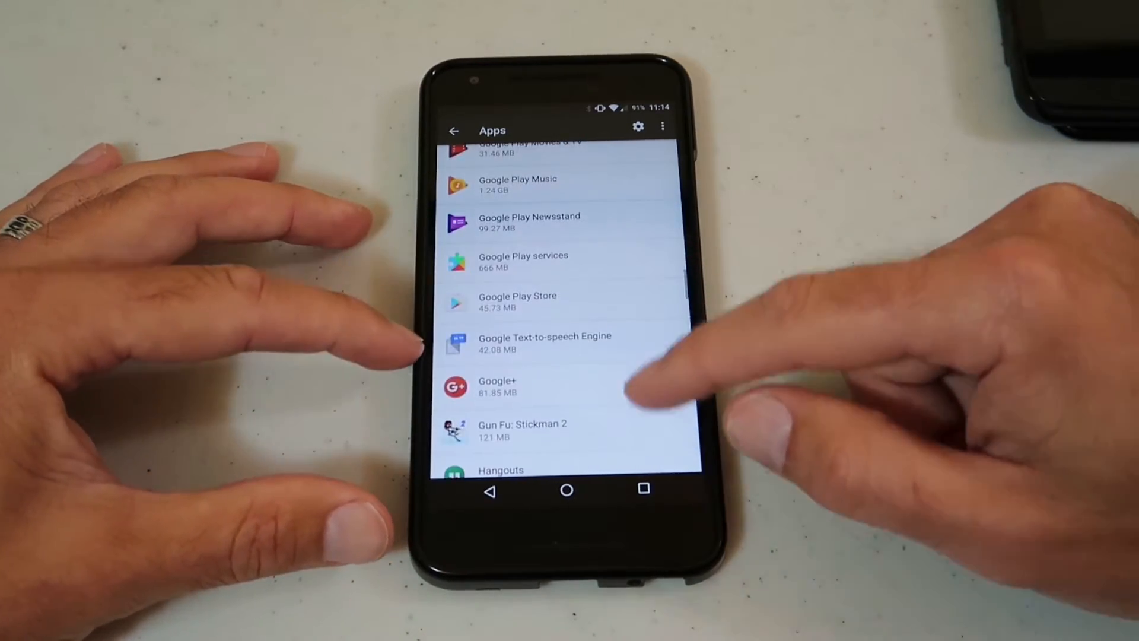
{"action": "scroll", "scroll_direction": "down", "scroll_amount": 3}
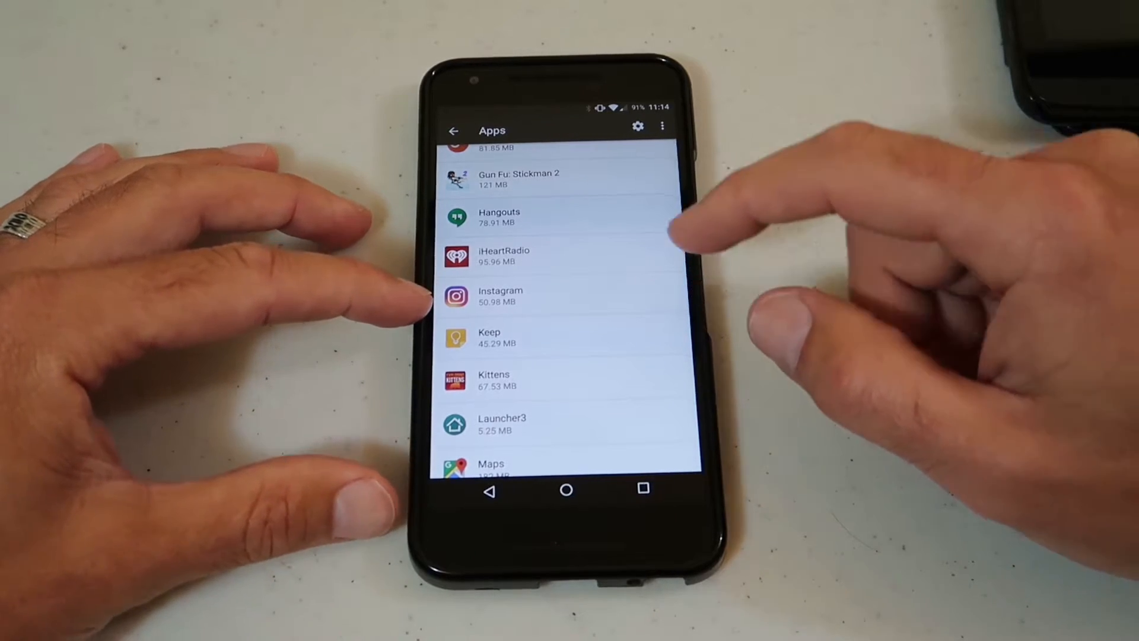
{"action": "left_click", "coordinate": [499, 297]}
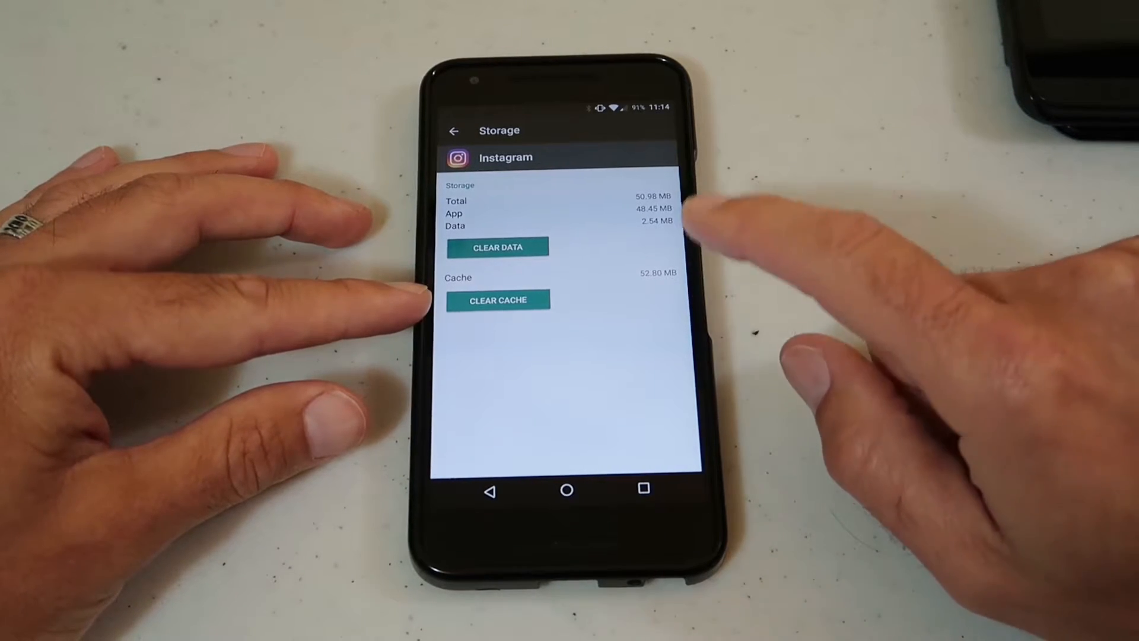
{"action": "left_click", "coordinate": [497, 301]}
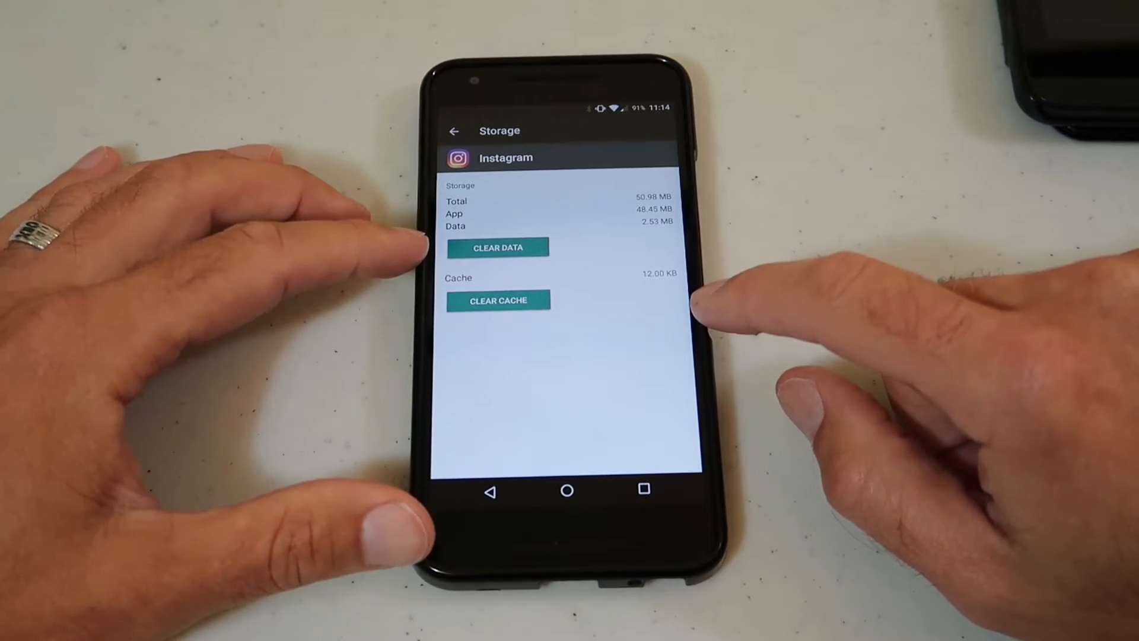
{"action": "left_click", "coordinate": [454, 131]}
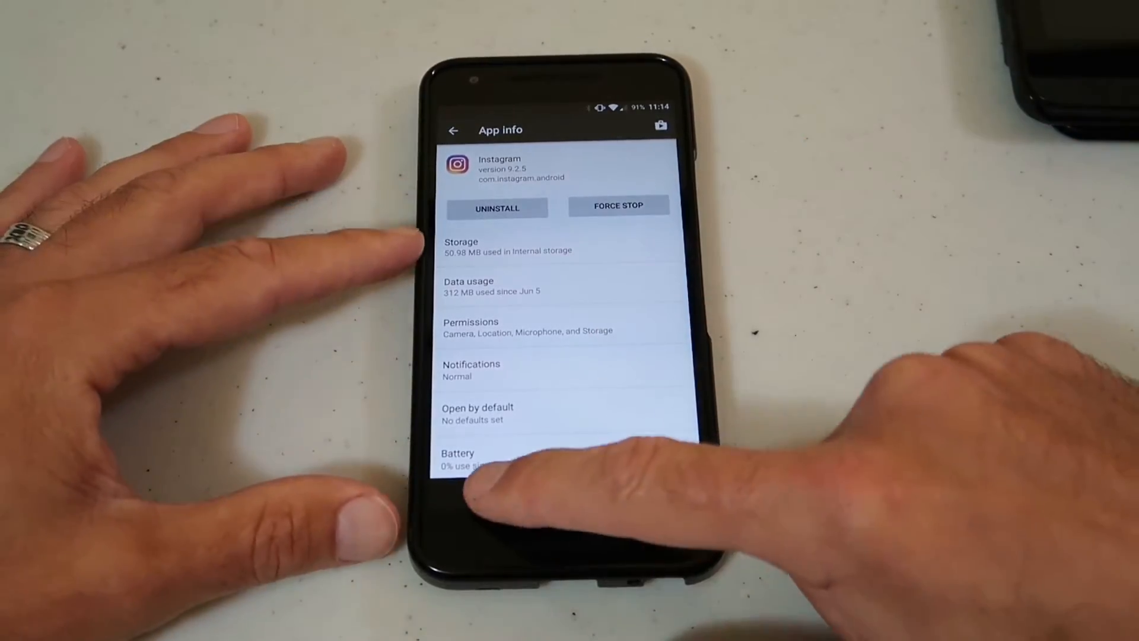
{"action": "left_click", "coordinate": [452, 131]}
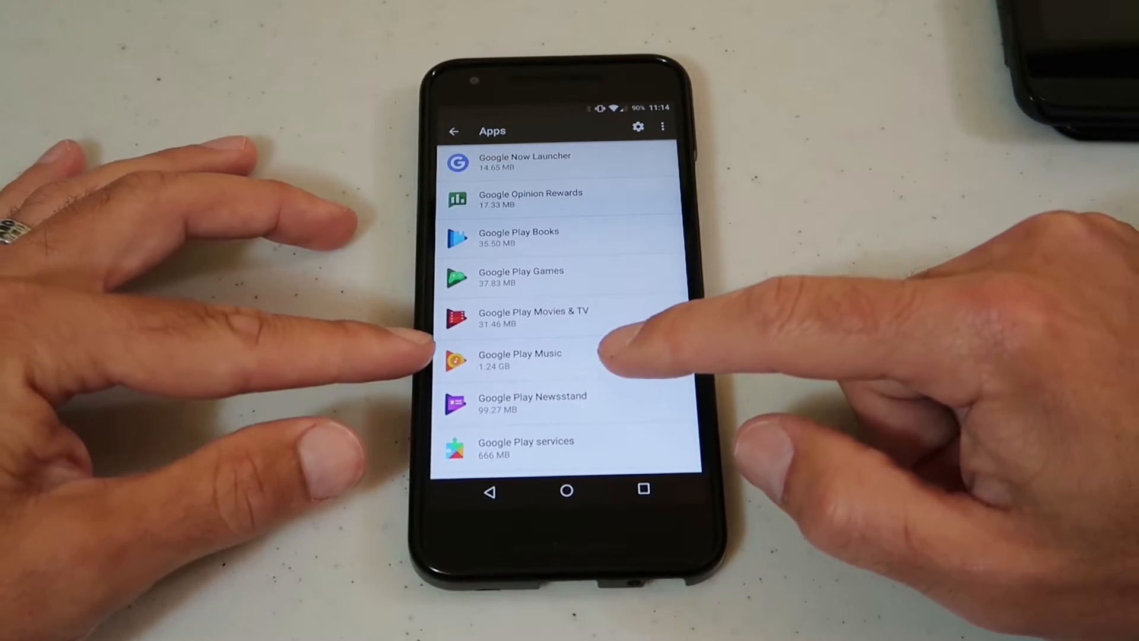
View Google Play Music's data usage and storage, 1.24 GB in internal storage
{"action": "left_click", "coordinate": [519, 360]}
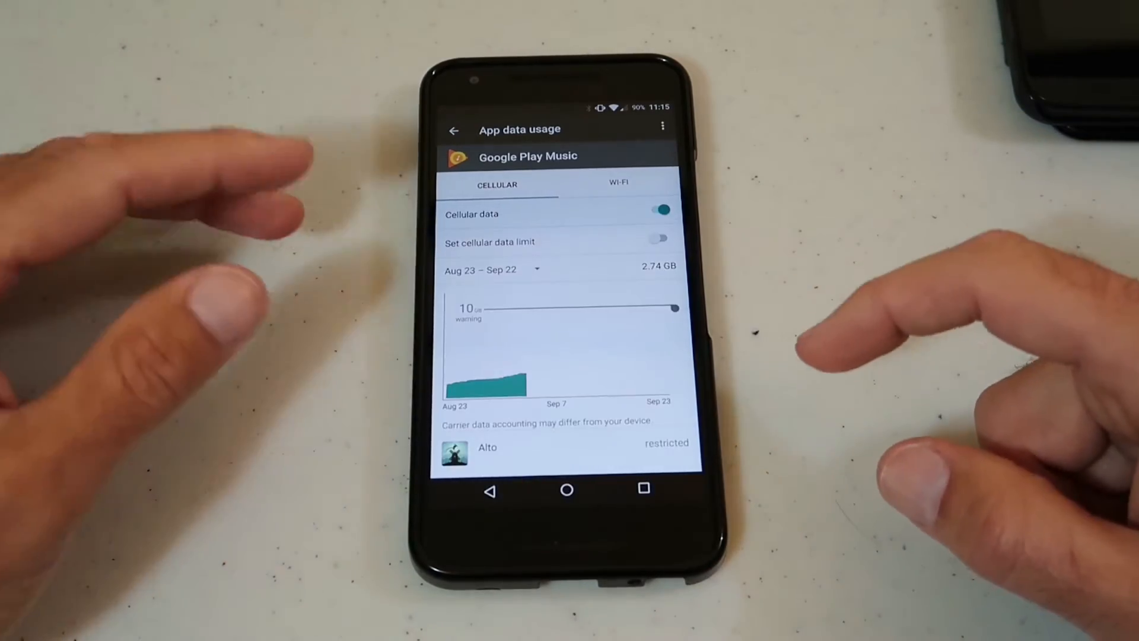
{"action": "left_click", "coordinate": [454, 130]}
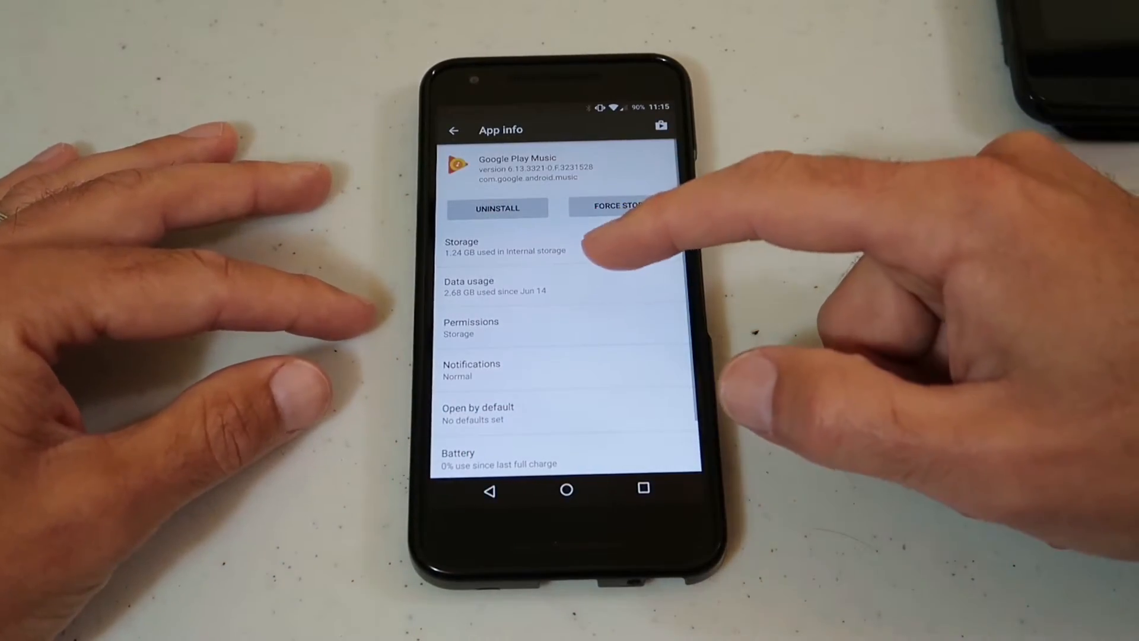
{"action": "left_click", "coordinate": [501, 245]}
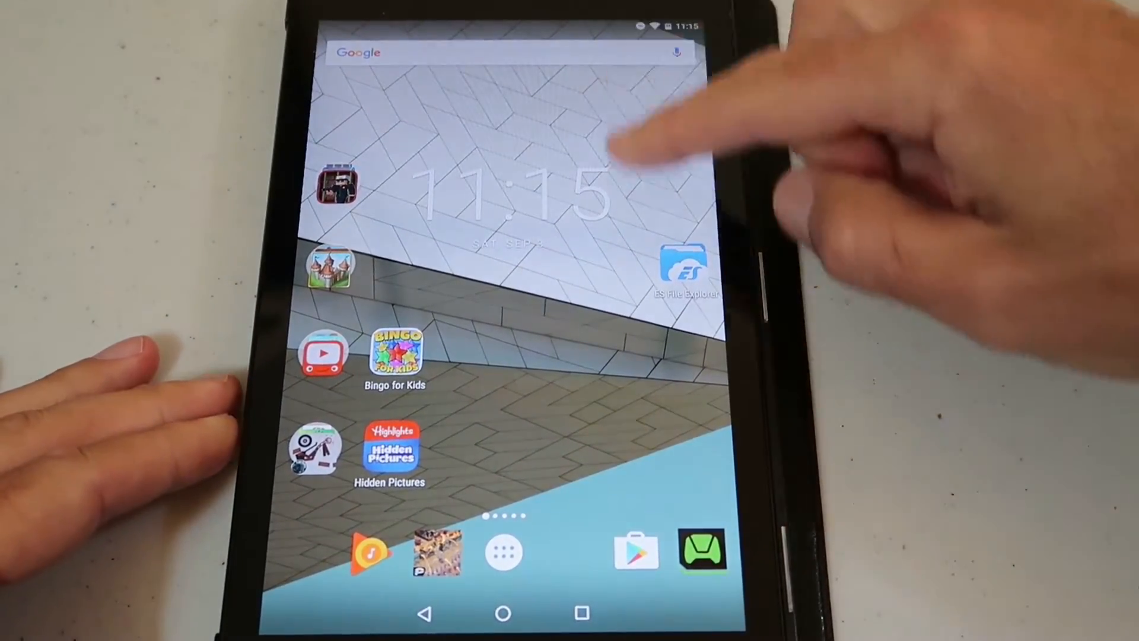
On the Shield tablet, show the Apps list and select Crossy Road (148 MB)
{"action": "left_click_drag", "start_coordinate": [509, 25], "coordinate": [509, 145]}
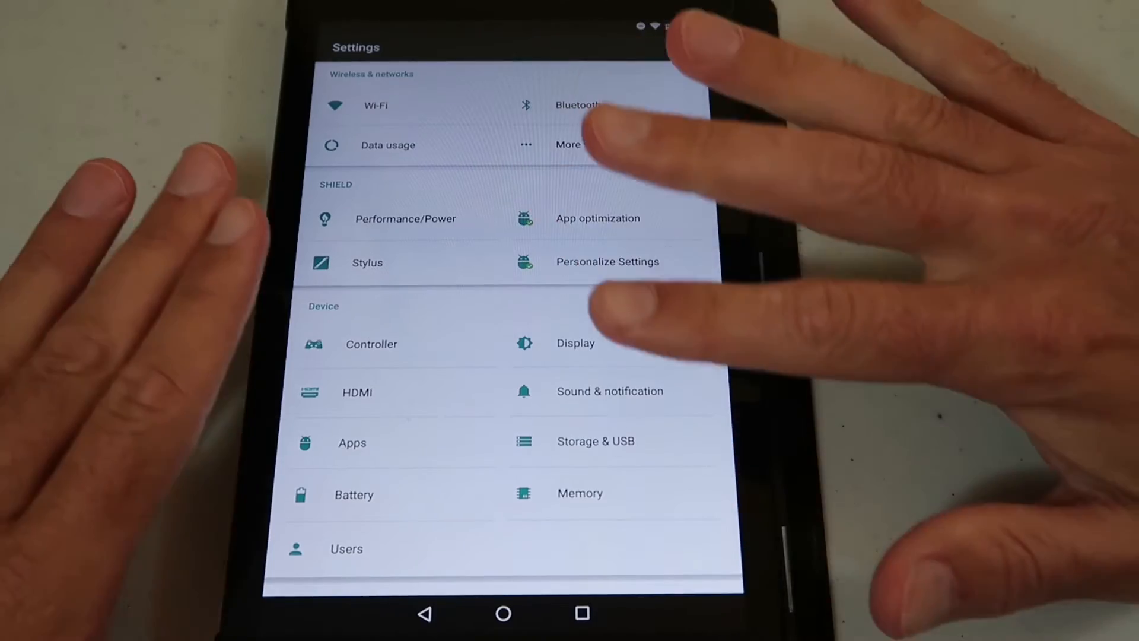
{"action": "left_click", "coordinate": [351, 443]}
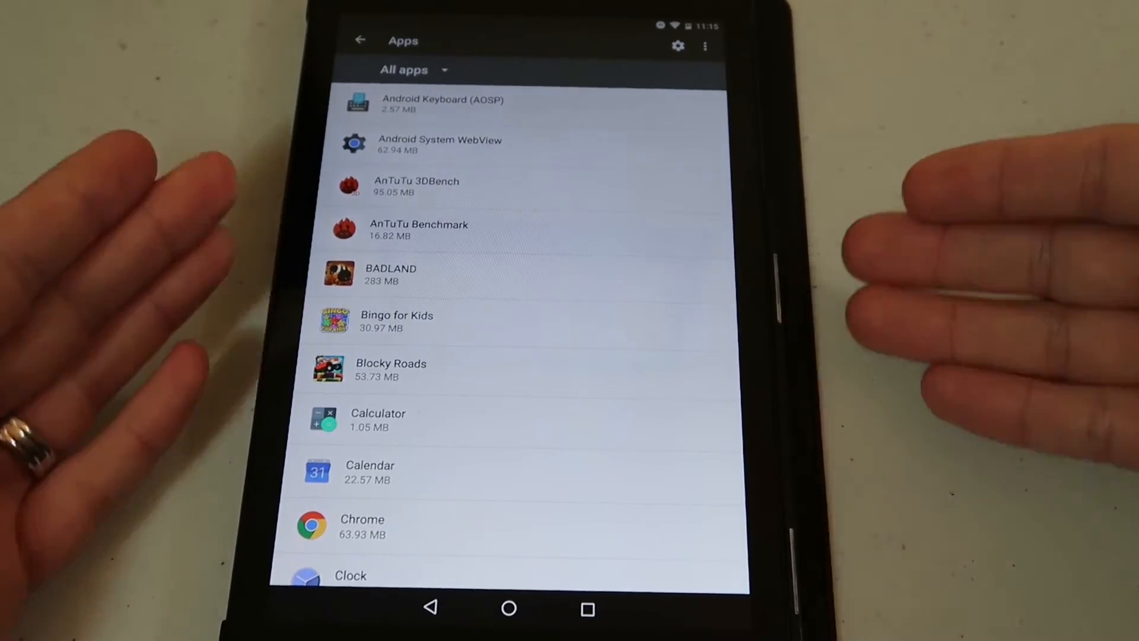
{"action": "scroll", "scroll_direction": "down", "scroll_amount": 3}
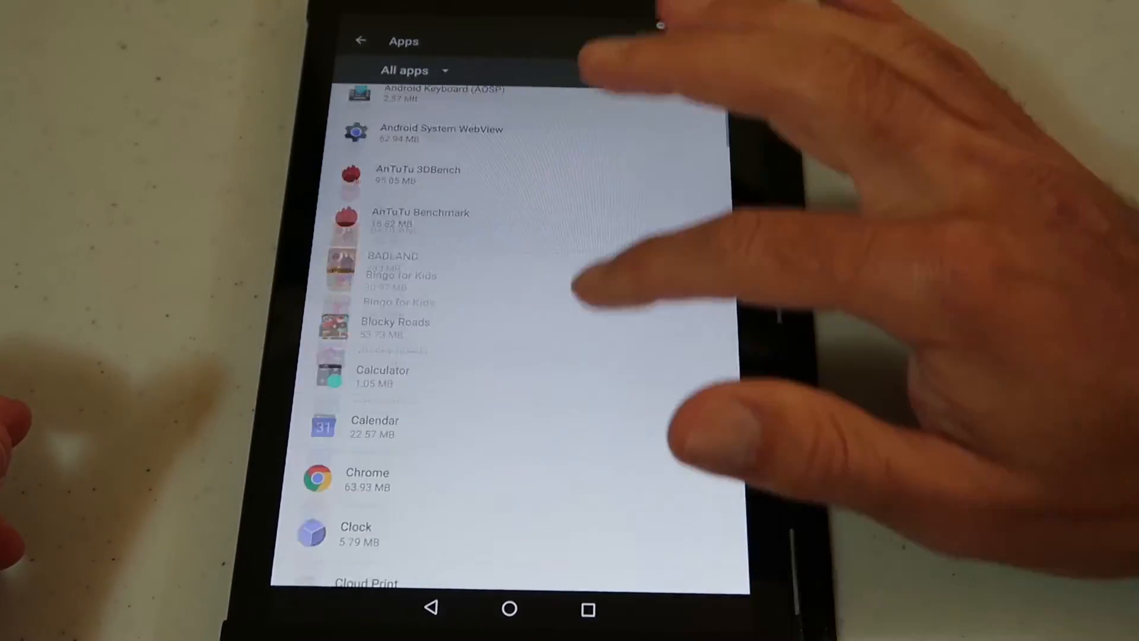
{"action": "scroll", "scroll_direction": "down", "scroll_amount": 3}
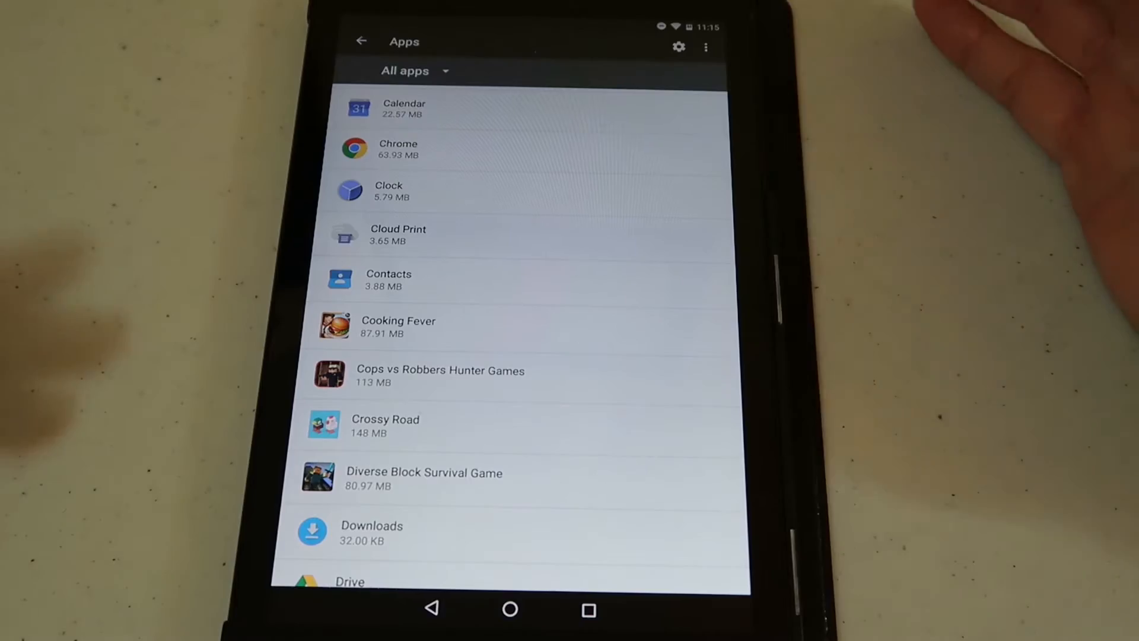
{"action": "scroll", "scroll_direction": "down", "scroll_amount": 3}
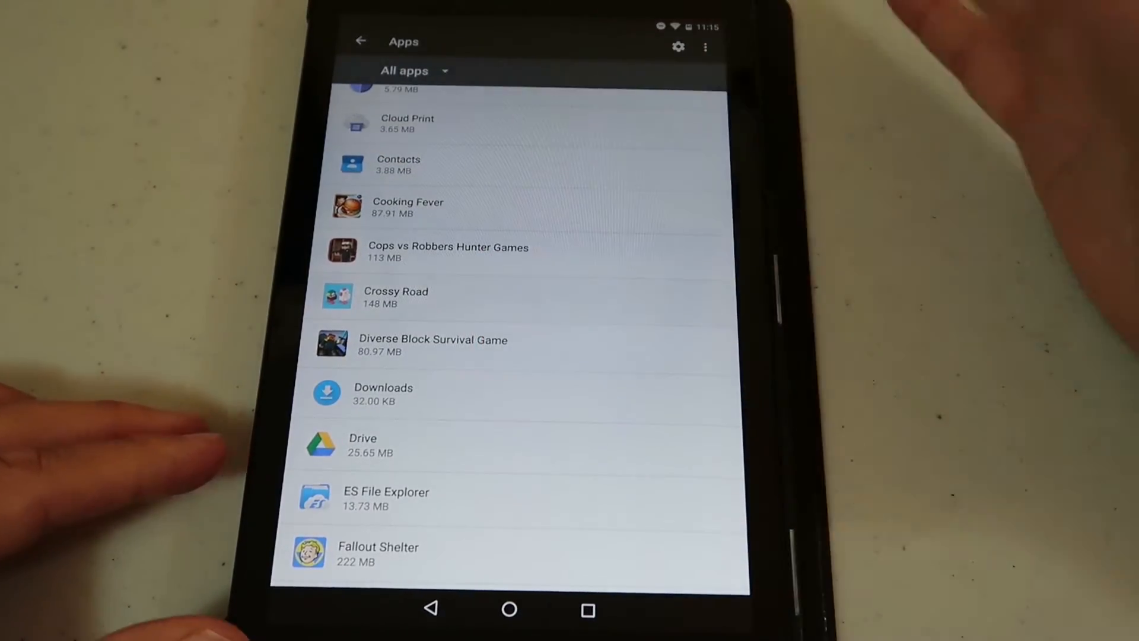
{"action": "left_click", "coordinate": [396, 296]}
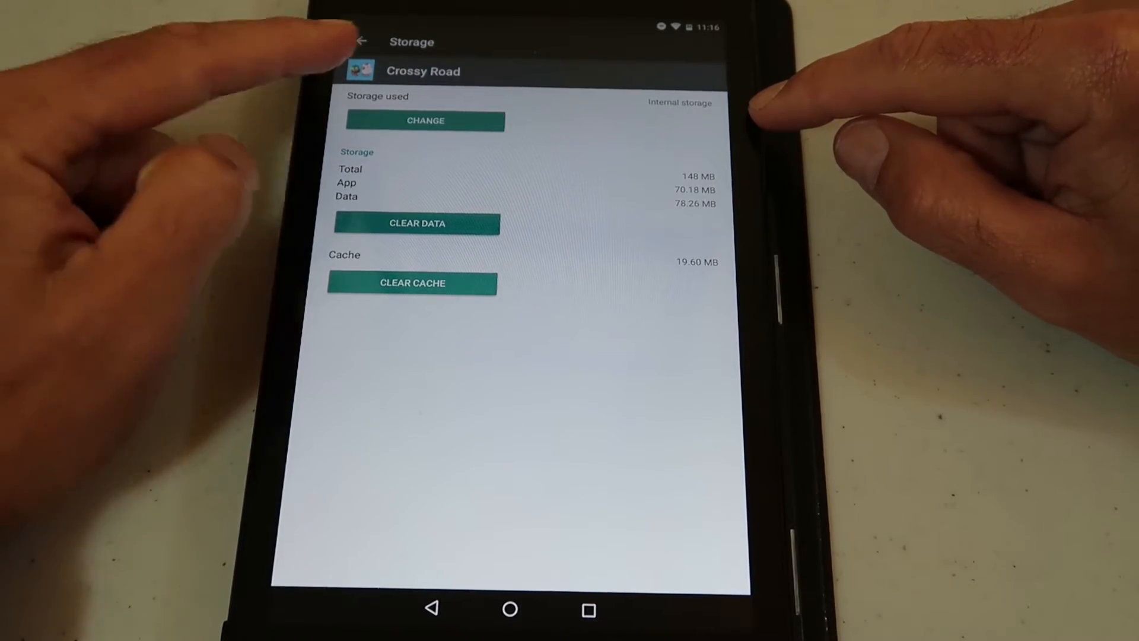
Move Crossy Road from internal storage to the SanDisk SD card
{"action": "left_click", "coordinate": [425, 121]}
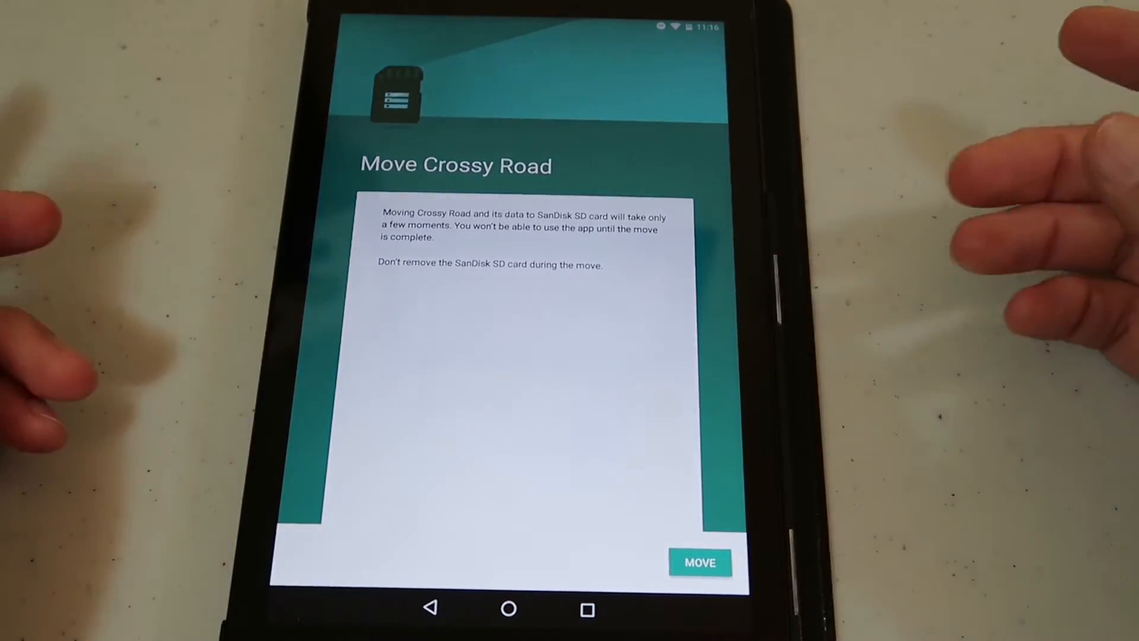
{"action": "left_click", "coordinate": [699, 563]}
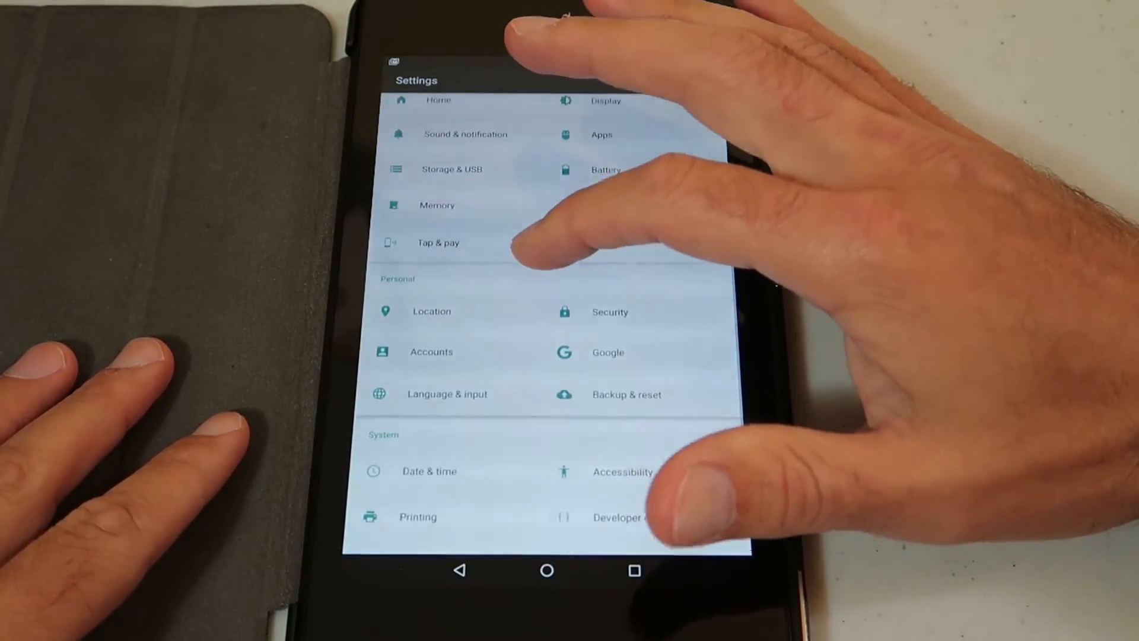
Clear Chrome's cache down to 68.00 KB and return to its app info
{"action": "left_click", "coordinate": [602, 134]}
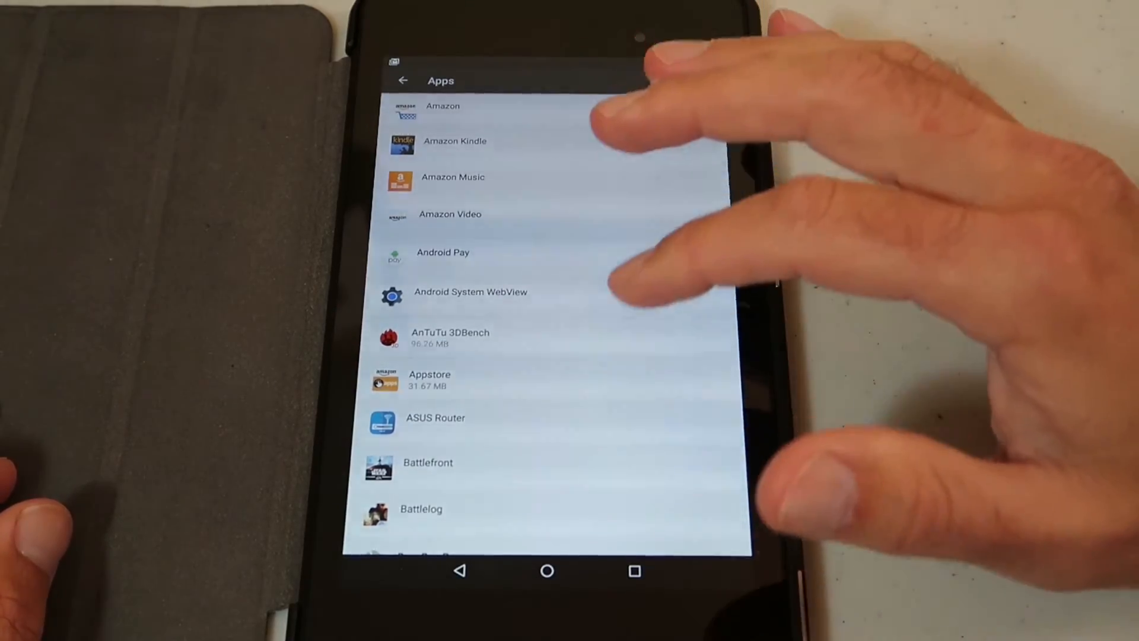
{"action": "scroll", "scroll_direction": "down", "scroll_amount": 3}
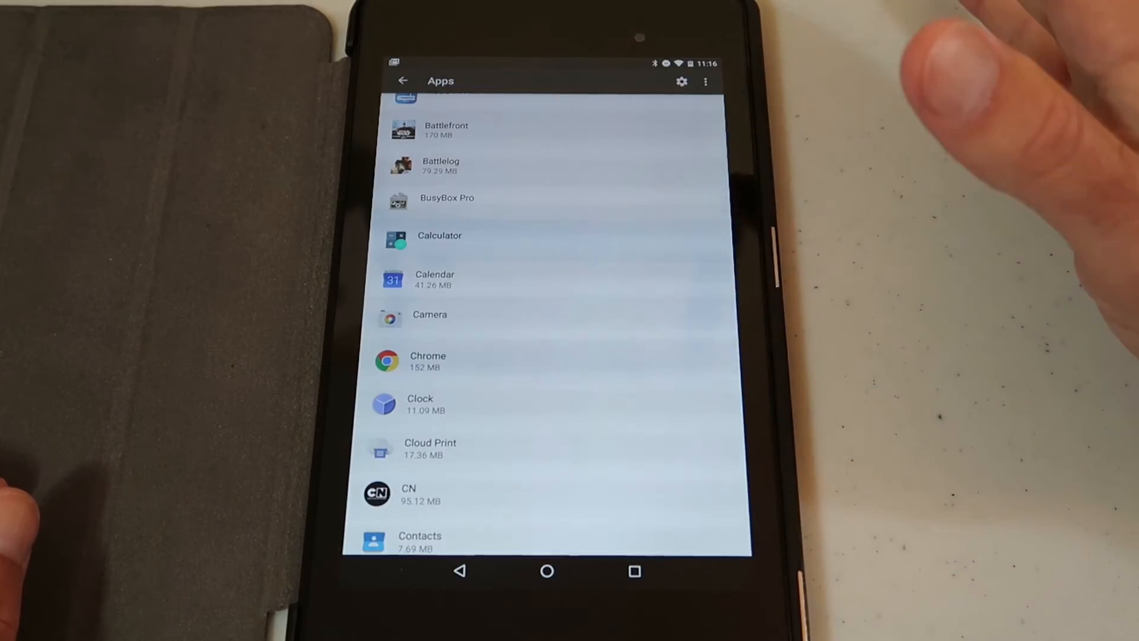
{"action": "left_click", "coordinate": [428, 361]}
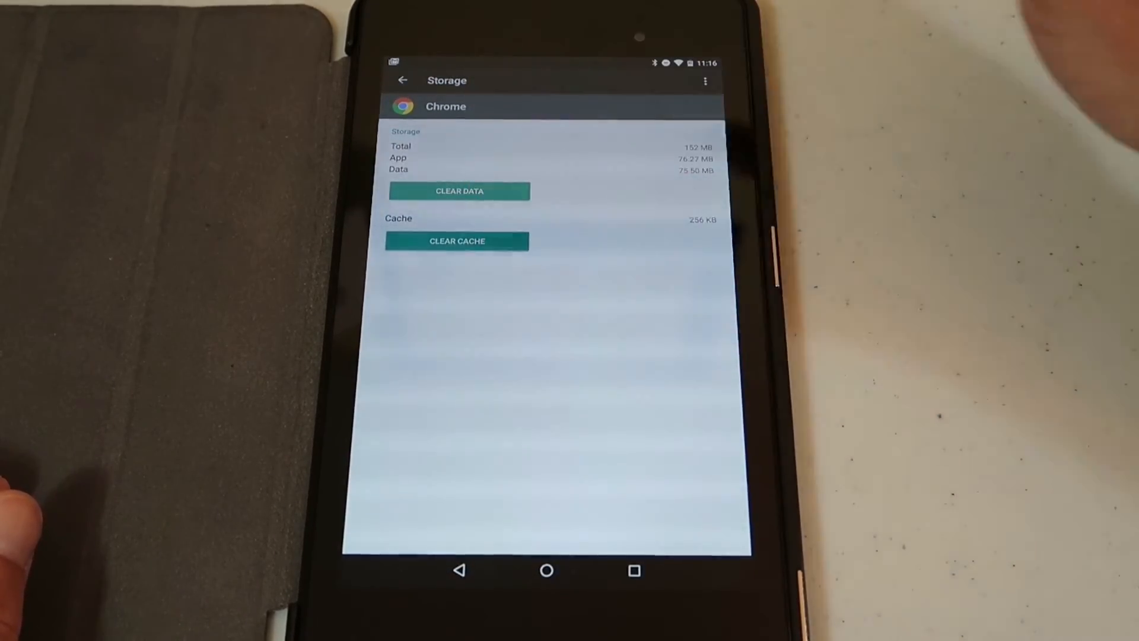
{"action": "left_click", "coordinate": [456, 241]}
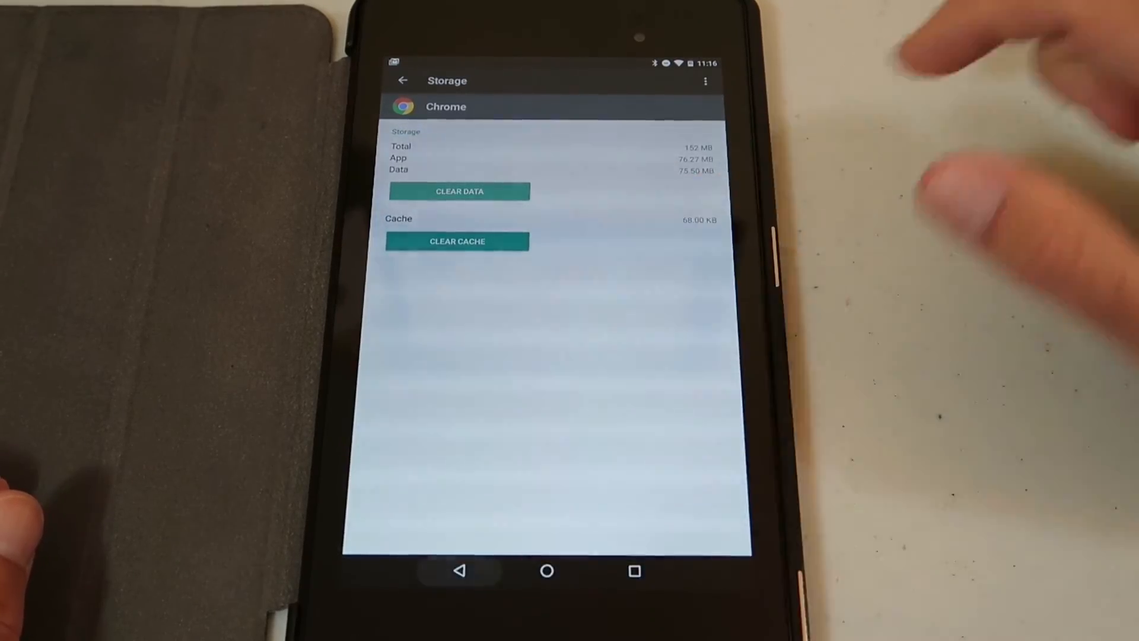
{"action": "left_click", "coordinate": [403, 79]}
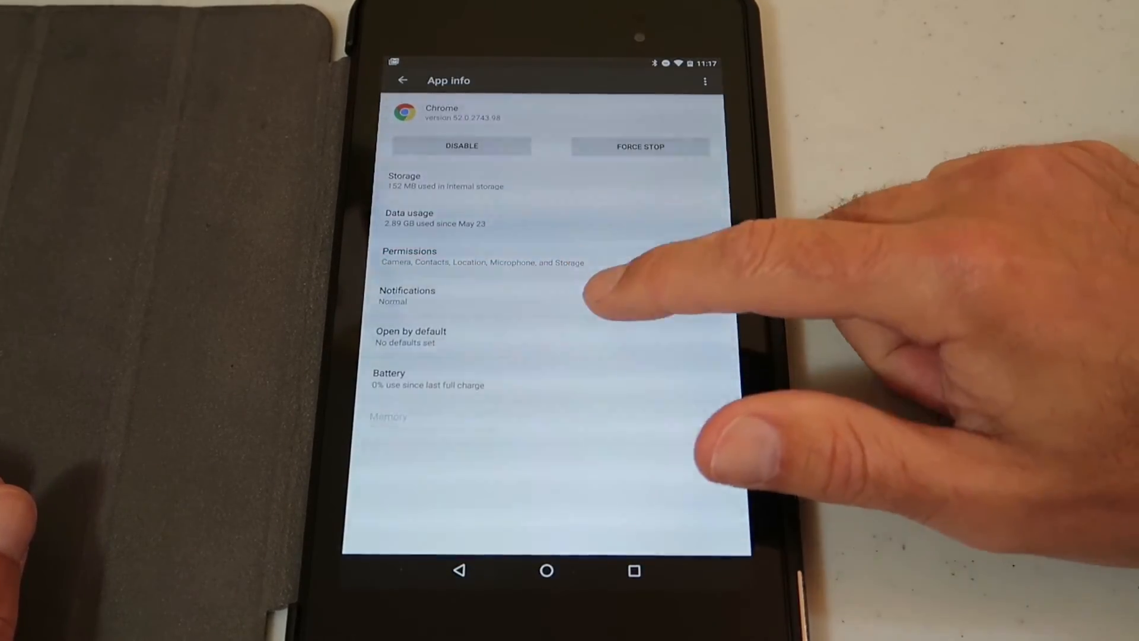